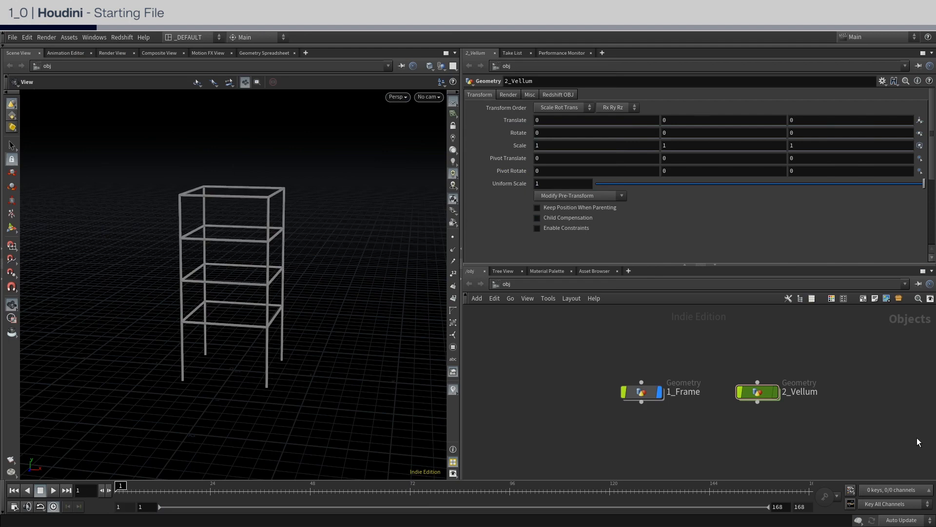
mouse_move(351, 365)
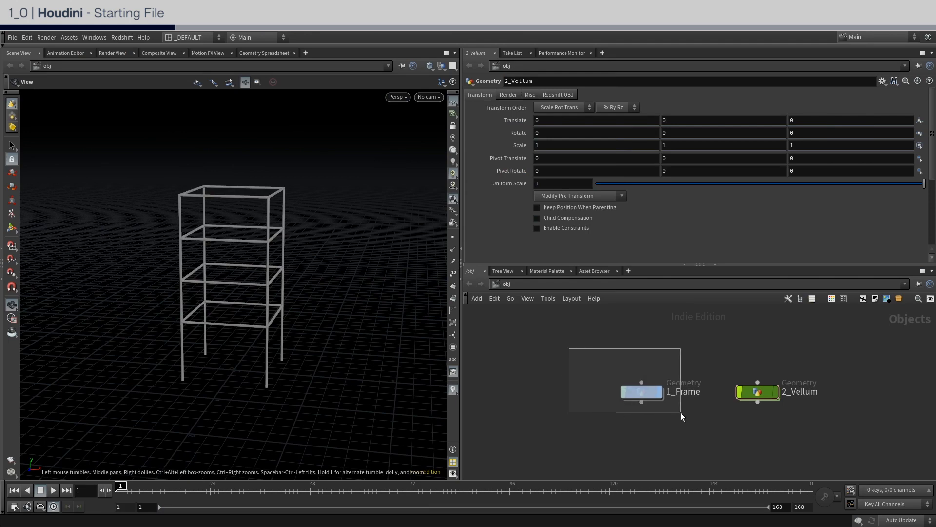
Step: Review the 1_Frame geometry network, then go back and enter 2_Vellum
double_click(641, 392)
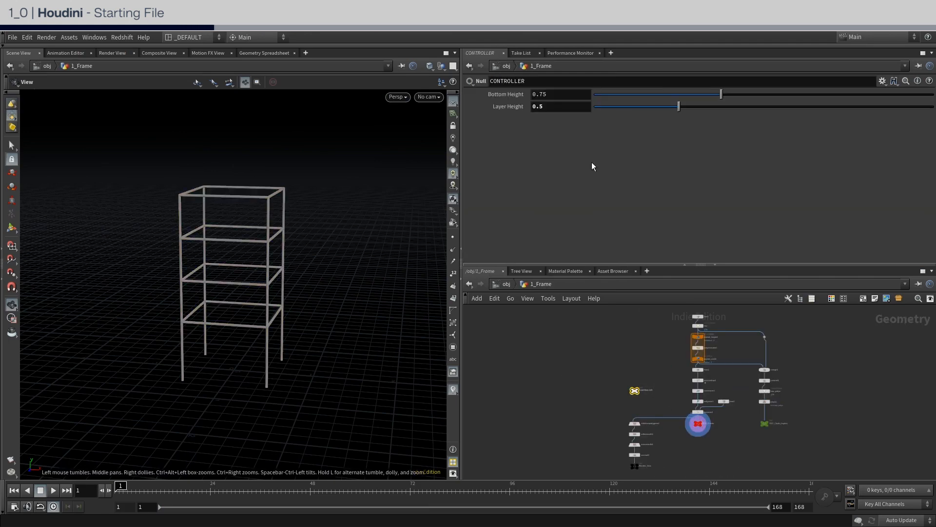
left_click_drag(720, 94, 678, 93)
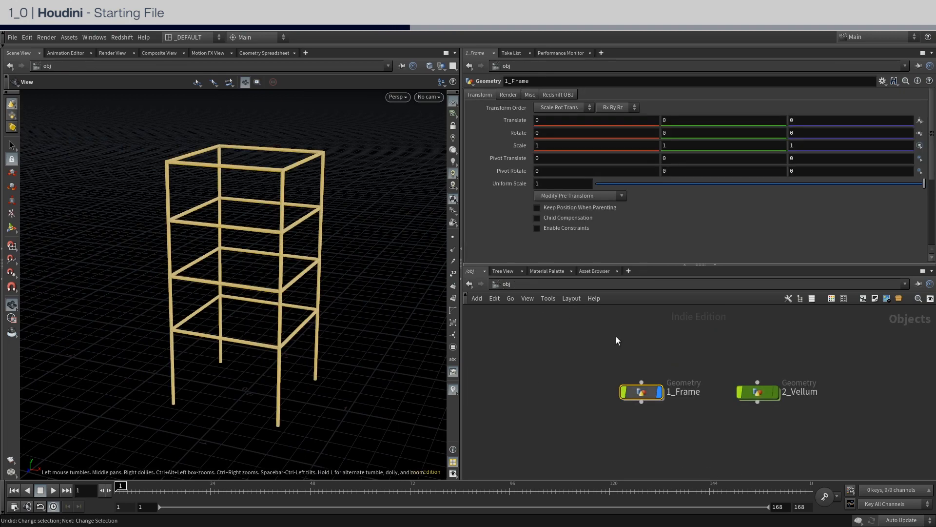
left_click(758, 392)
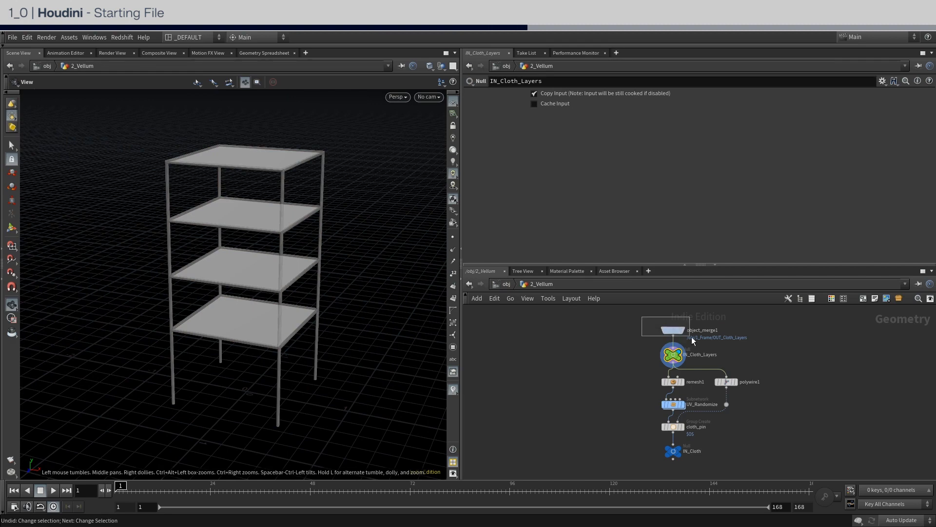
Step: Inspect object_merge1, remesh1, polywire1 and cloth_pin, then open UV_Randomize's for-each loop
left_click(673, 329)
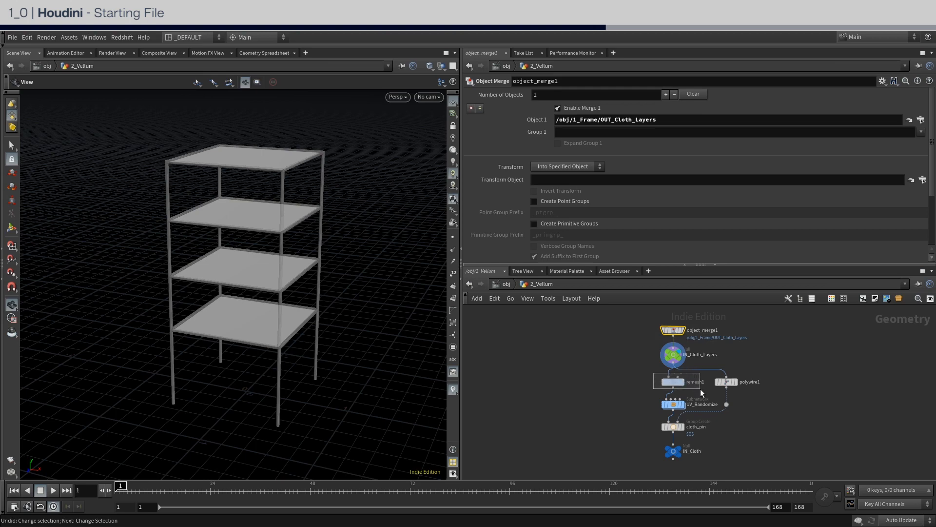
left_click(673, 381)
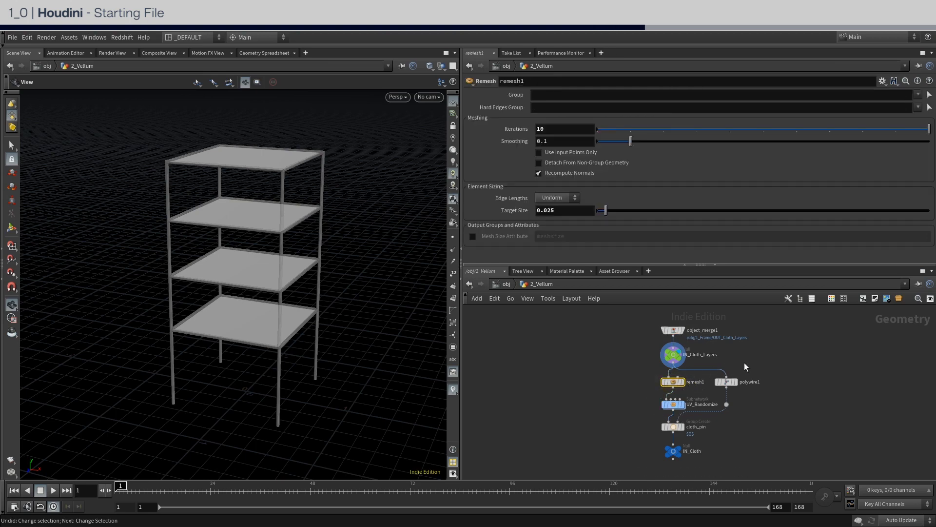
left_click(727, 381)
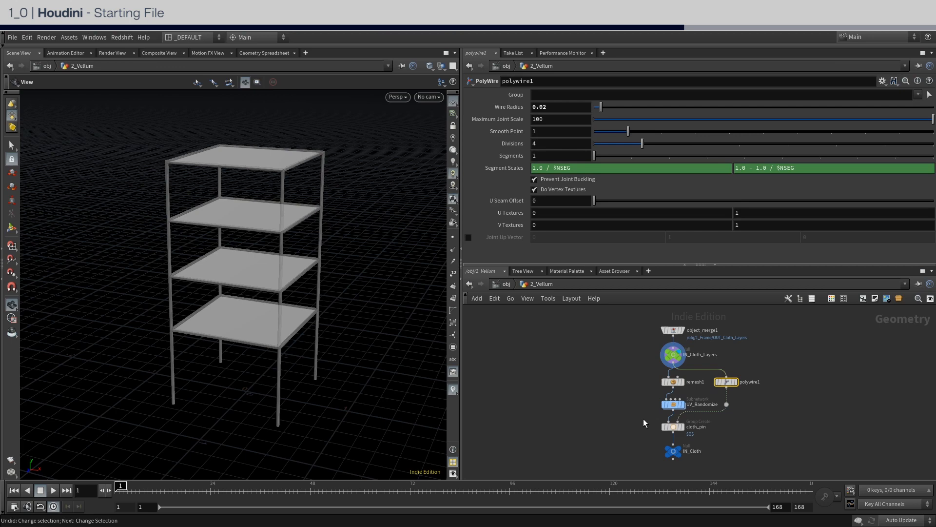
left_click(673, 427)
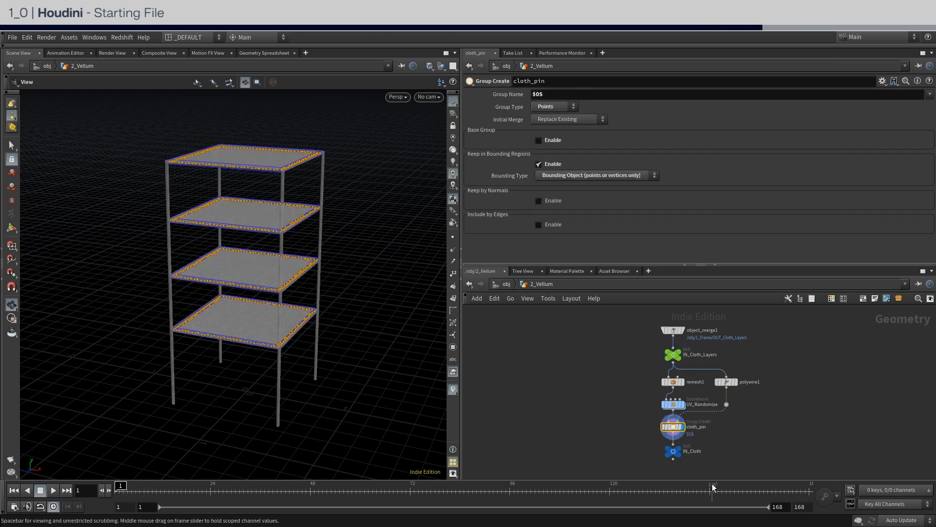
mouse_move(673, 405)
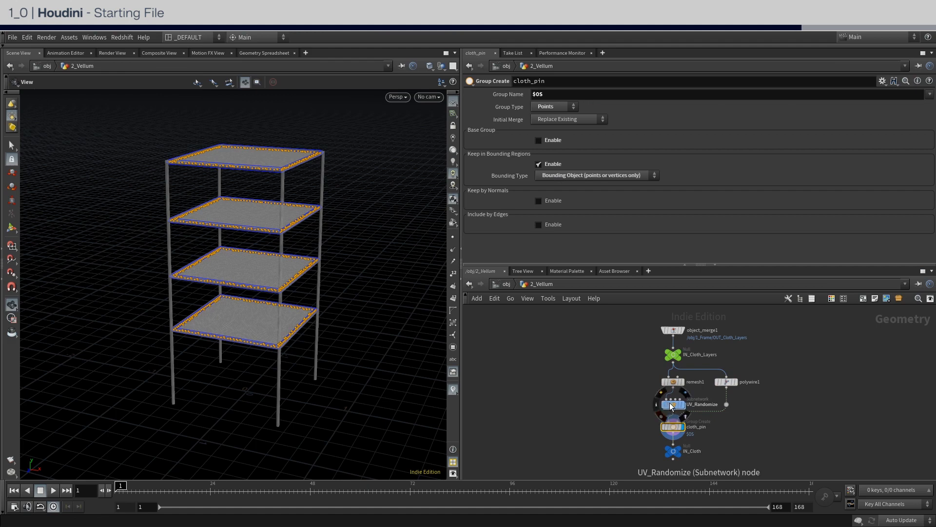
double_click(673, 404)
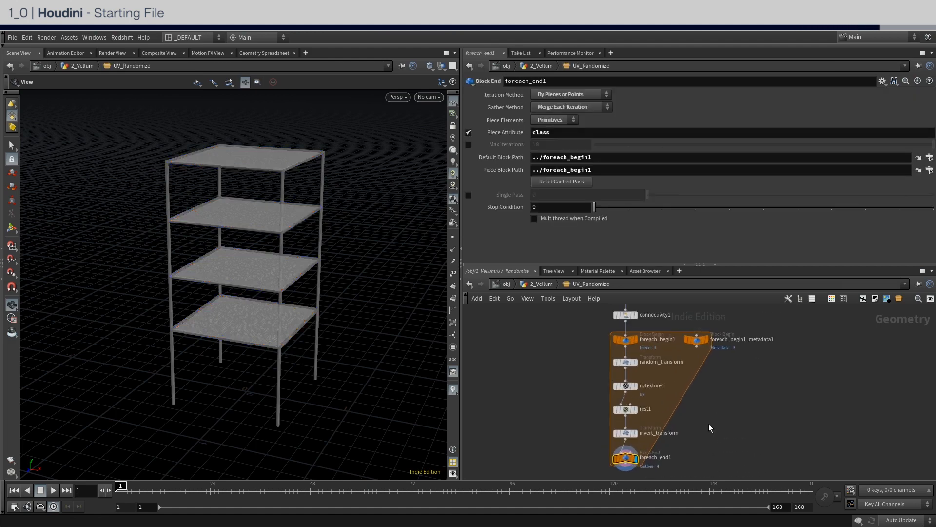
mouse_move(537, 290)
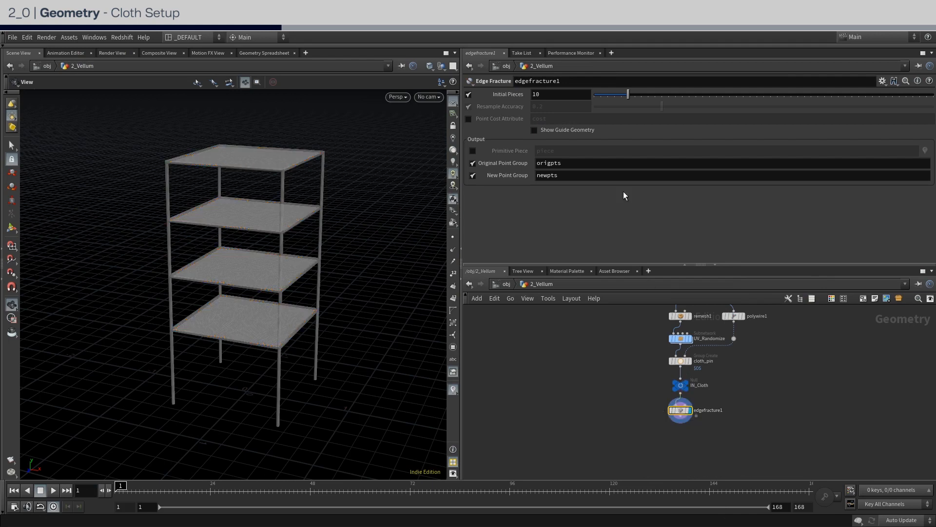
Step: Set Edge Fracture to 100 initial pieces, drop the original point group, name new group weld_pts
type("100")
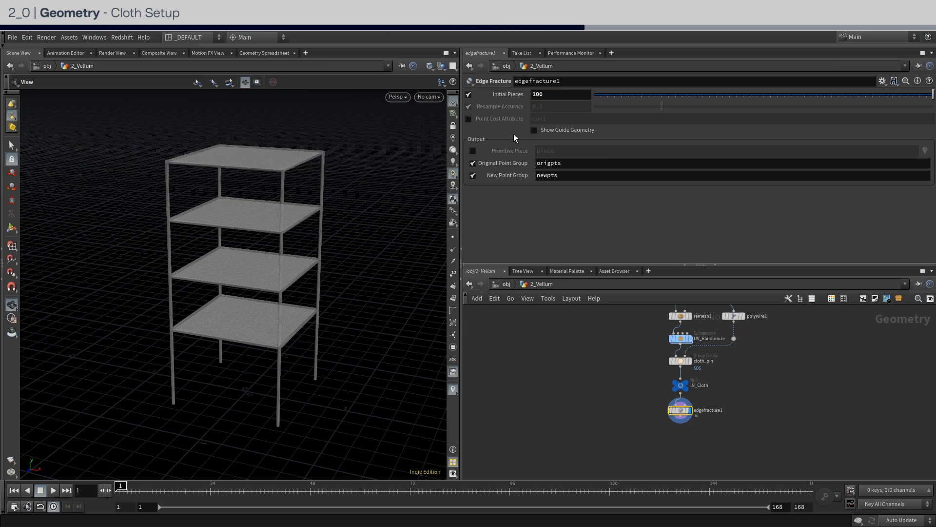
left_click(472, 162)
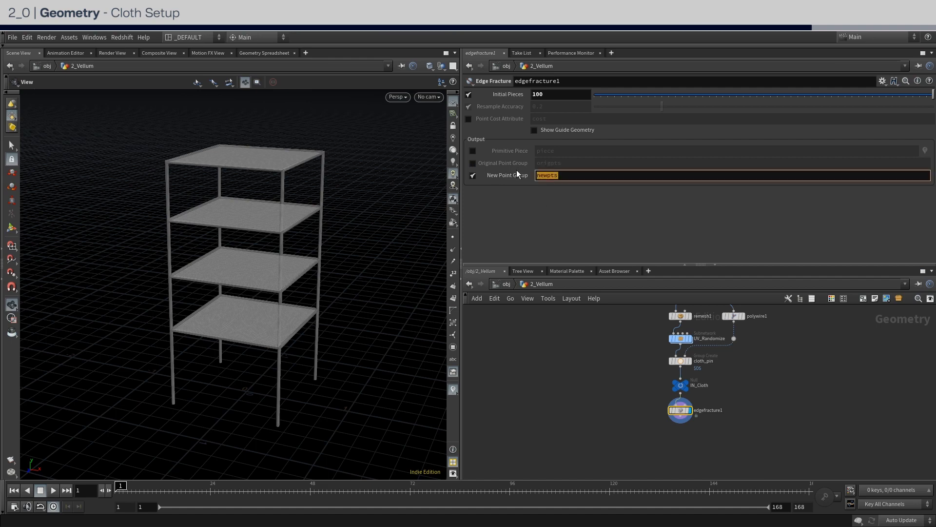
type("weld_pt")
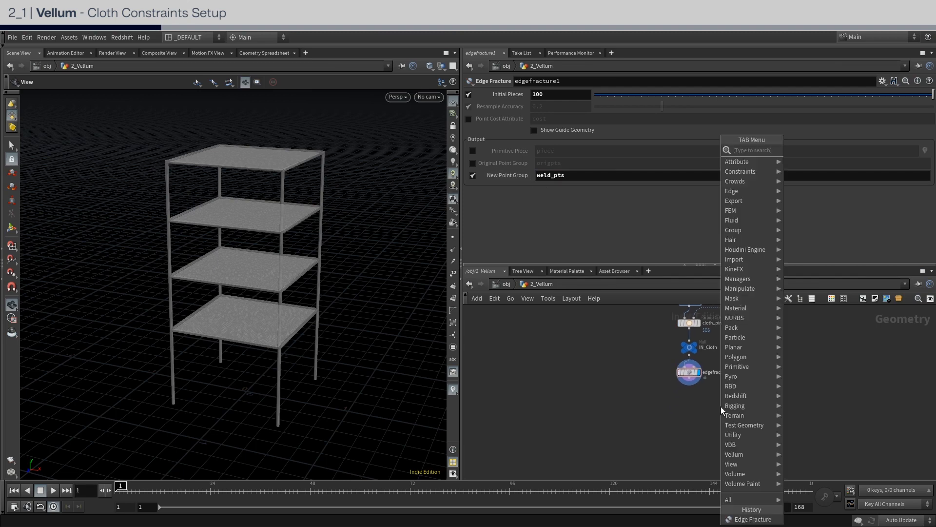
Step: Add a Vellum Configure Cloth node after the fracture, pinned by the cloth_pin group
type("vellum c")
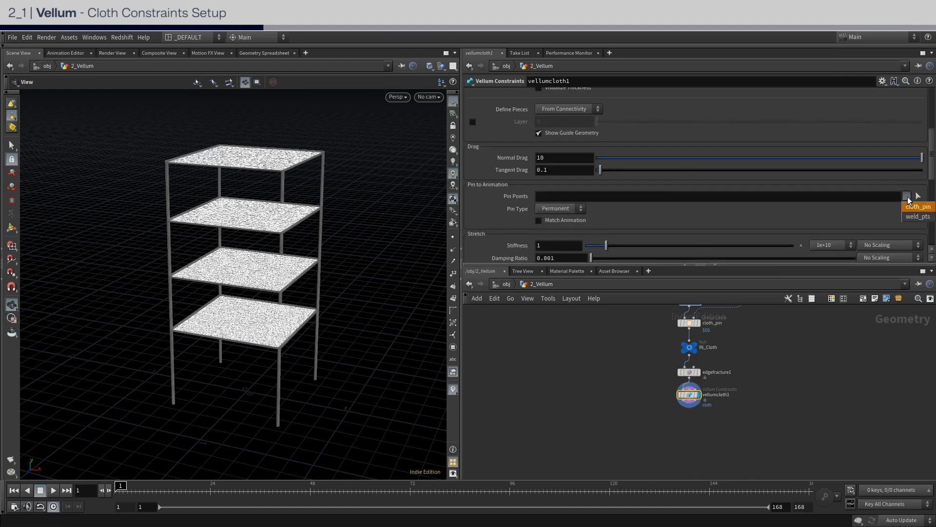
left_click(917, 206)
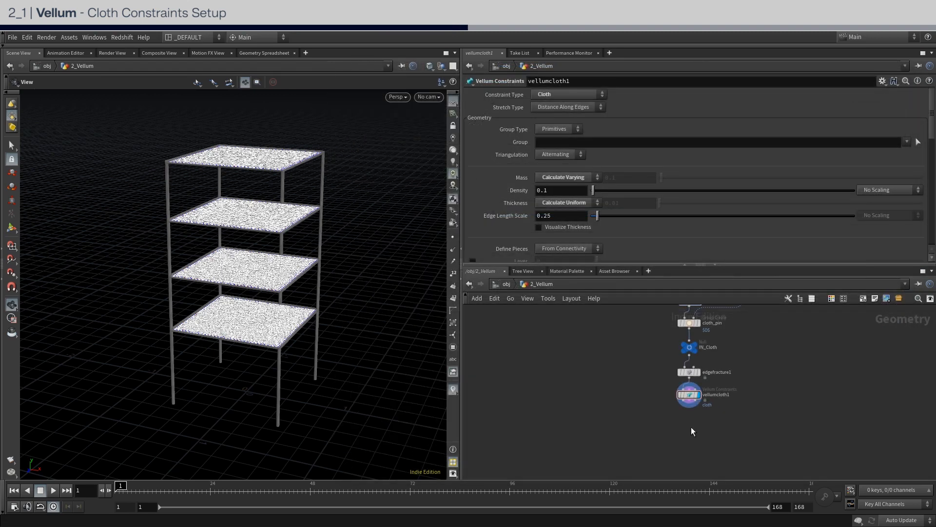
Step: Add Vellum Weld Points below vellumcloth1 with bend stiffness 0.000001 and breaking enabled
key("Tab")
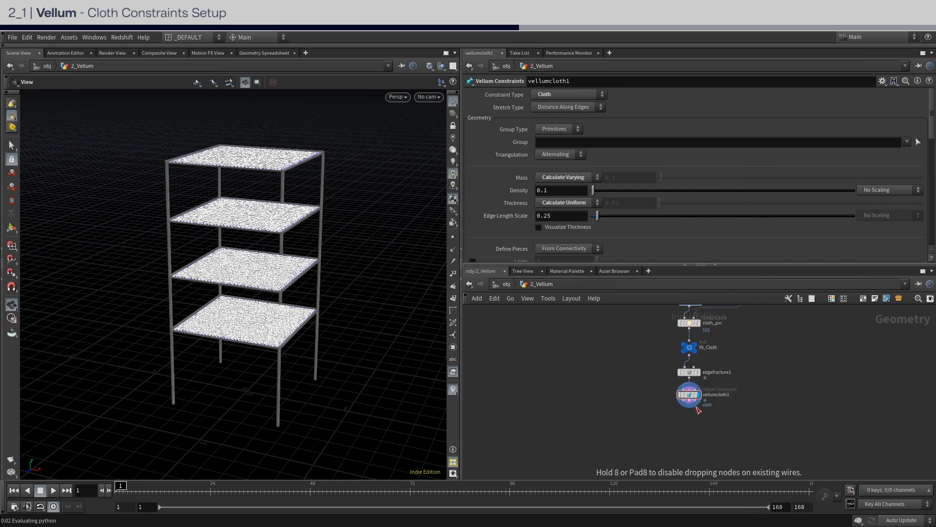
left_click(559, 116)
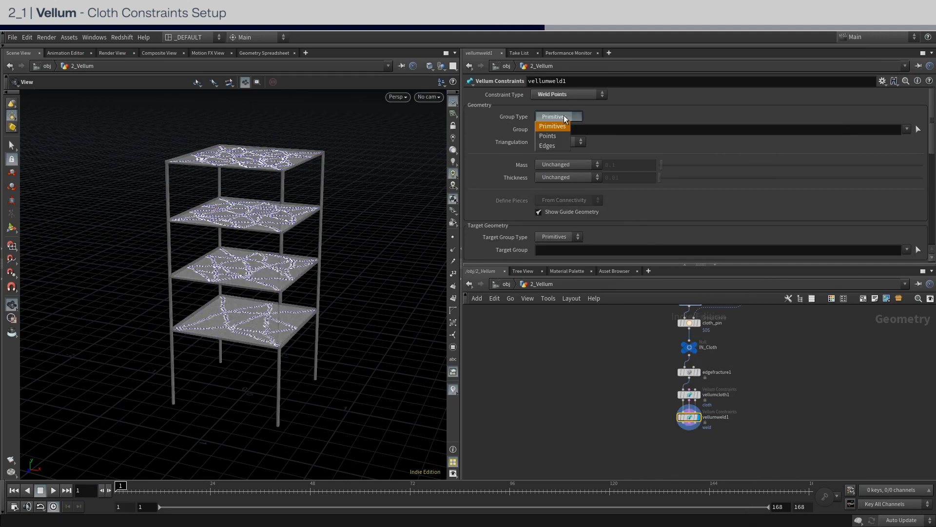
left_click(547, 135)
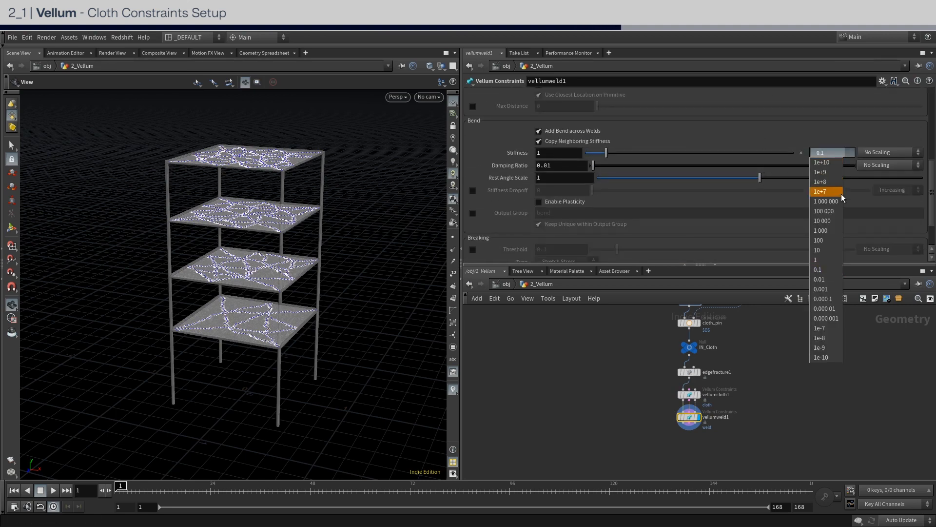
left_click(826, 318)
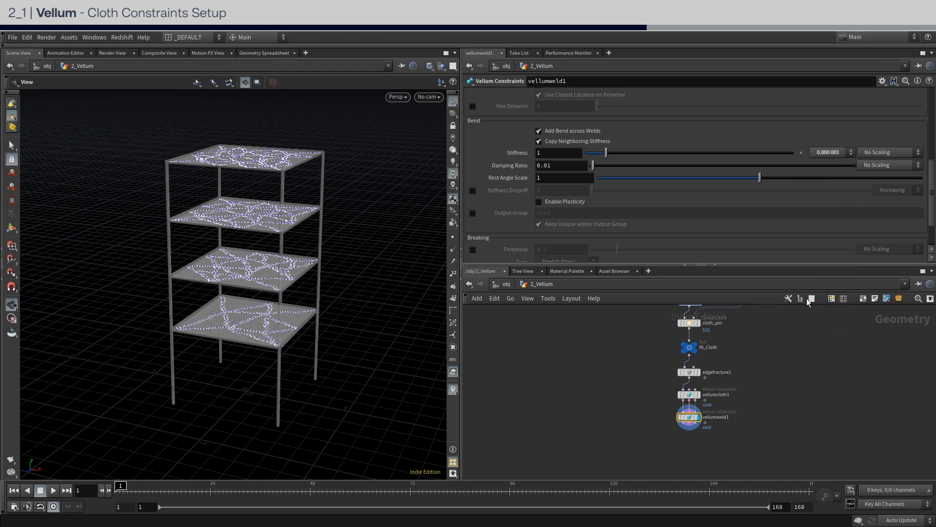
scroll("down", 3)
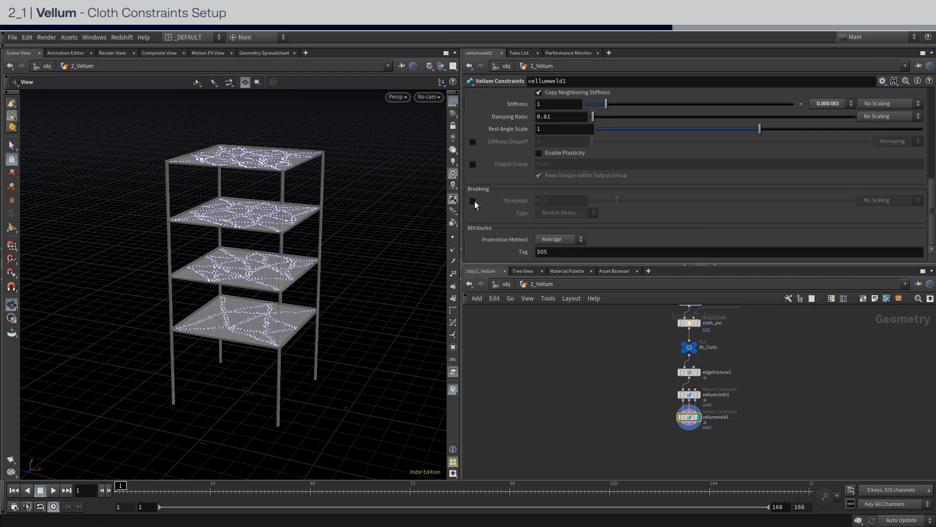
left_click(473, 201)
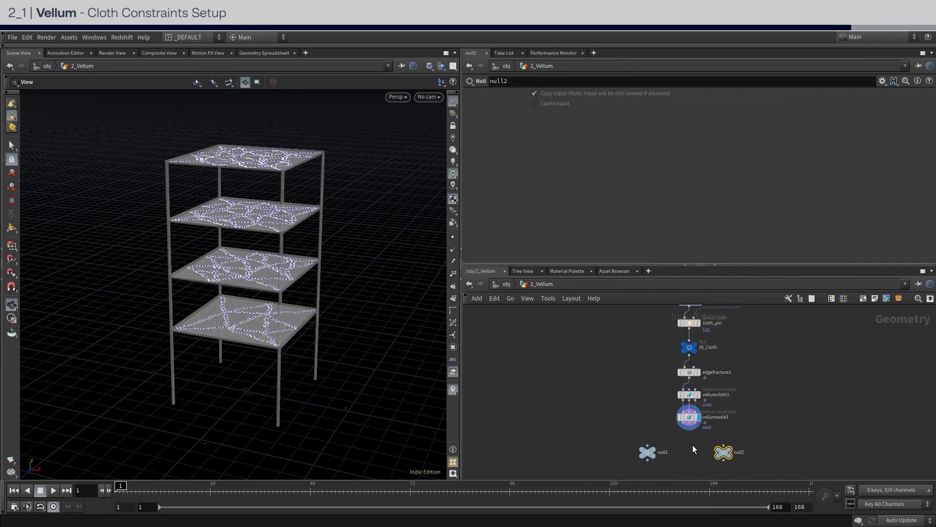
Step: Wire the nulls to vellumweld1 and rename them OUT_Cloth_Geo and OUT_Cloth_Const
double_click(663, 452)
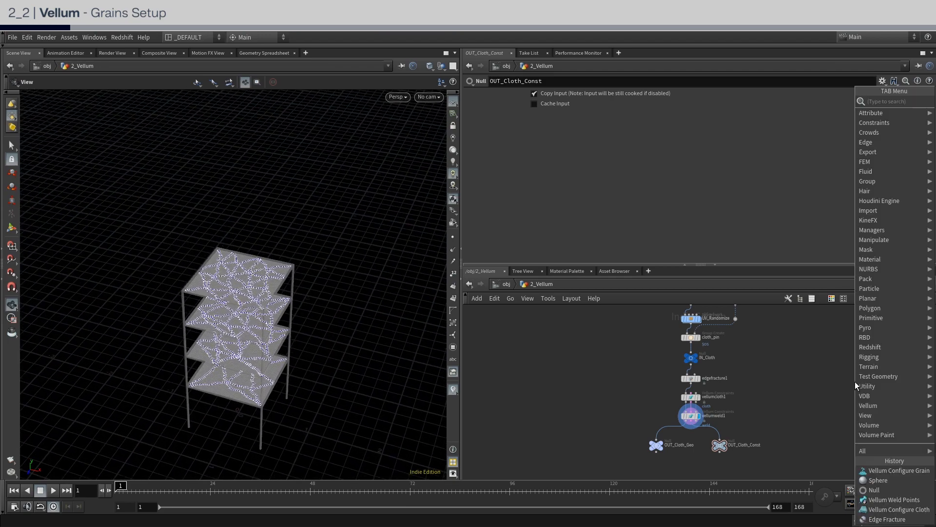
Step: Fill a raised sphere with grains of size 0.0125 and mass 0.00035, grouped as grains
left_click(875, 480)
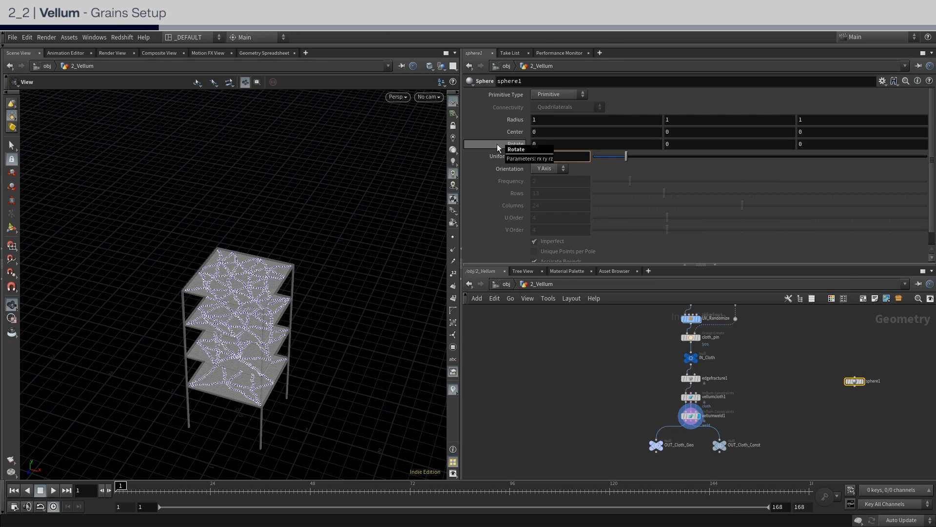
left_click(729, 132)
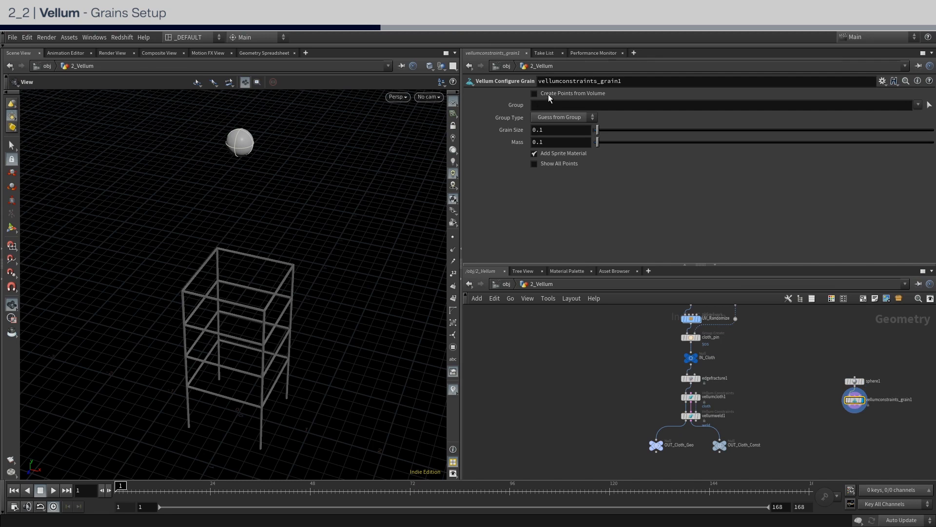
left_click(534, 93)
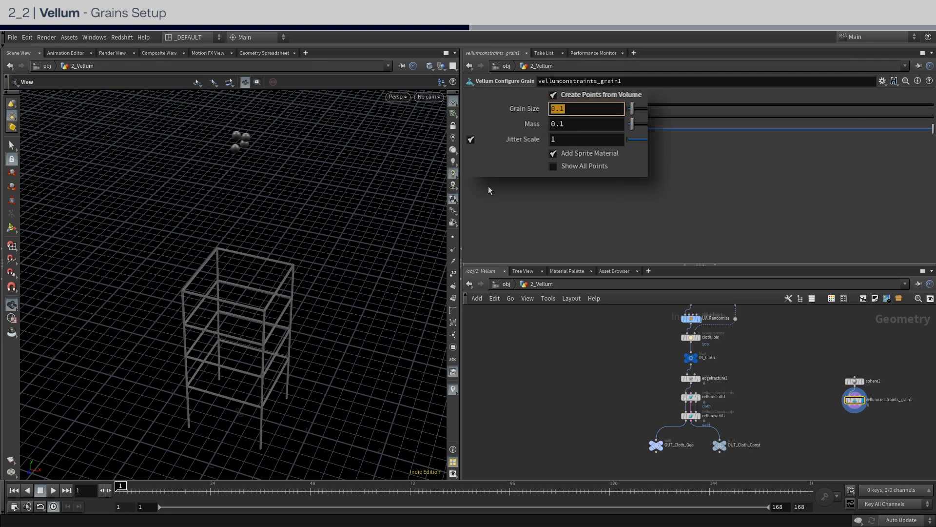
type("0.0125")
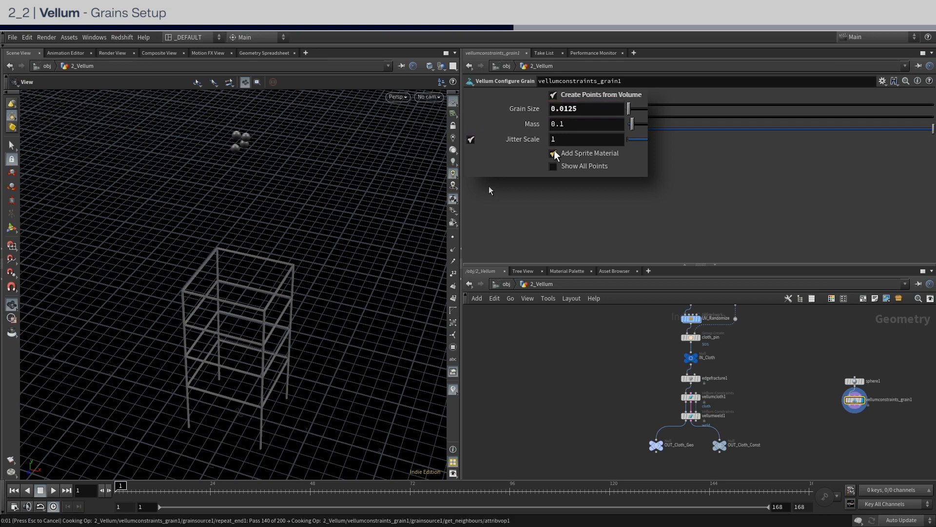
type("0.00")
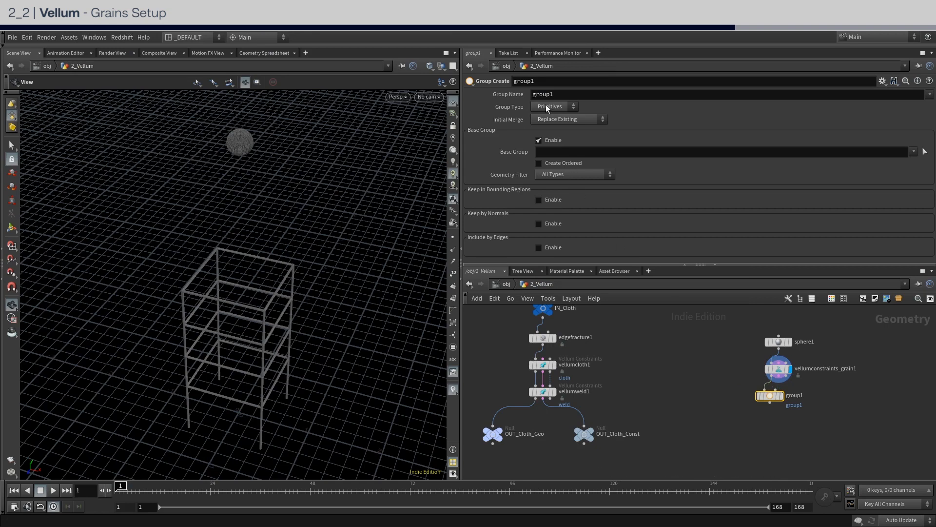
type("grains")
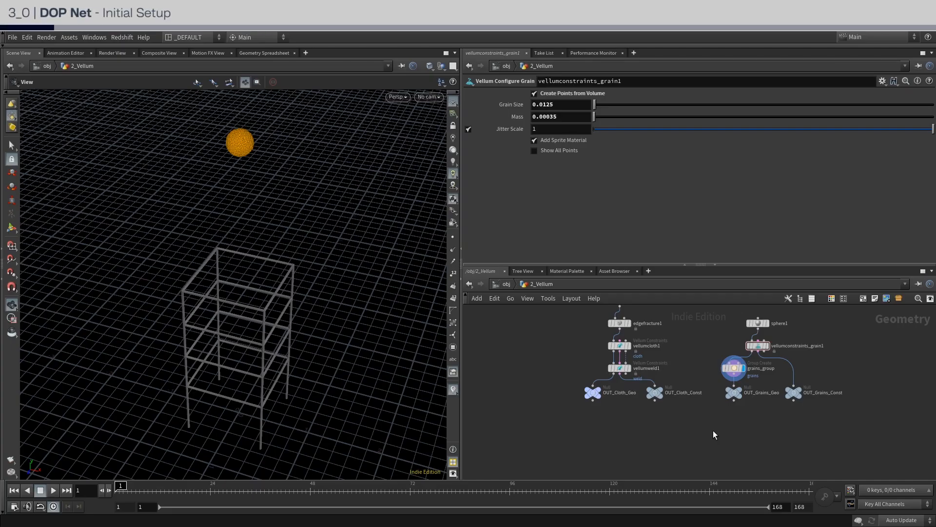
Step: Add a Vellum Source whose SOP Path points to obj/2_Vellum/OUT_Cloth_Geo
key("Tab")
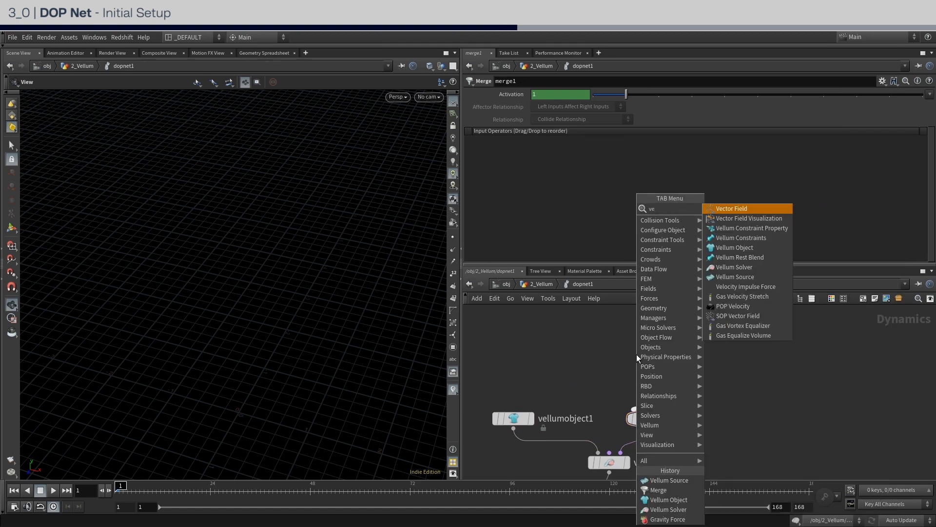
left_click(736, 277)
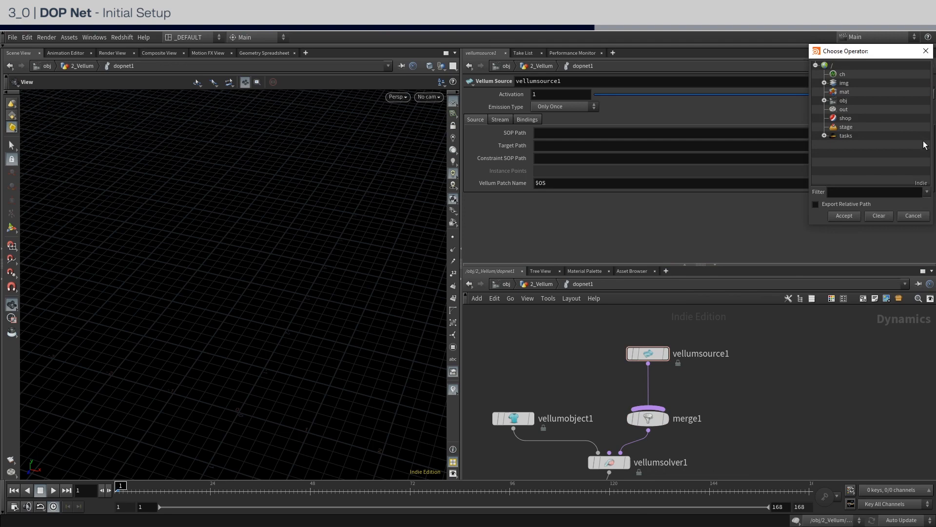
left_click(825, 101)
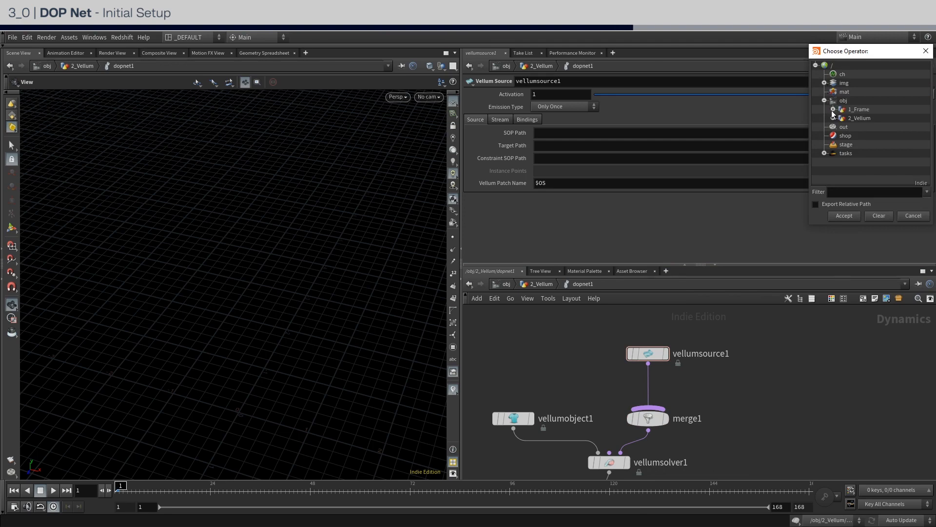
left_click(833, 118)
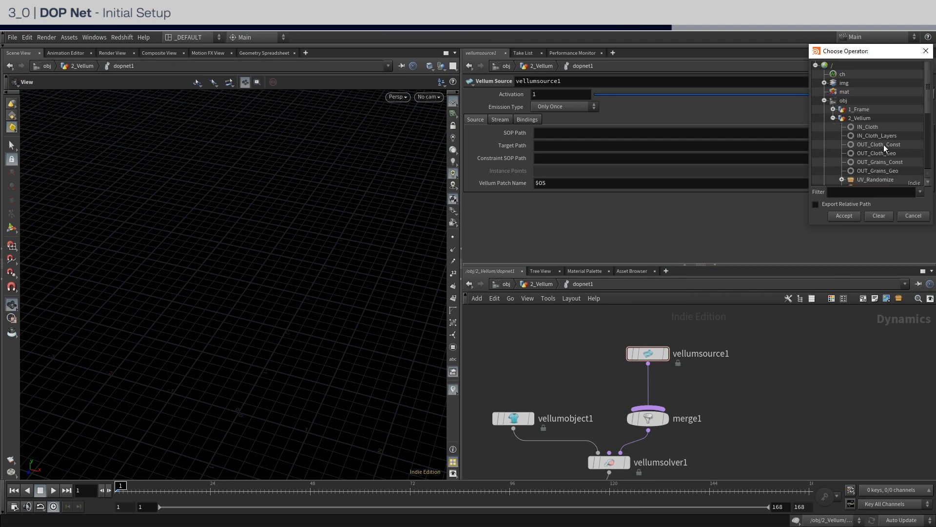
left_click(877, 153)
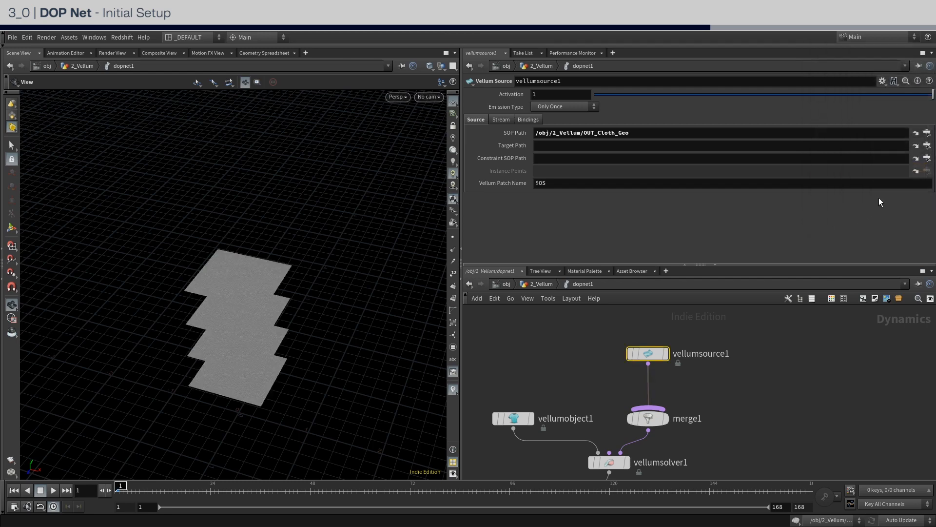
left_click(928, 133)
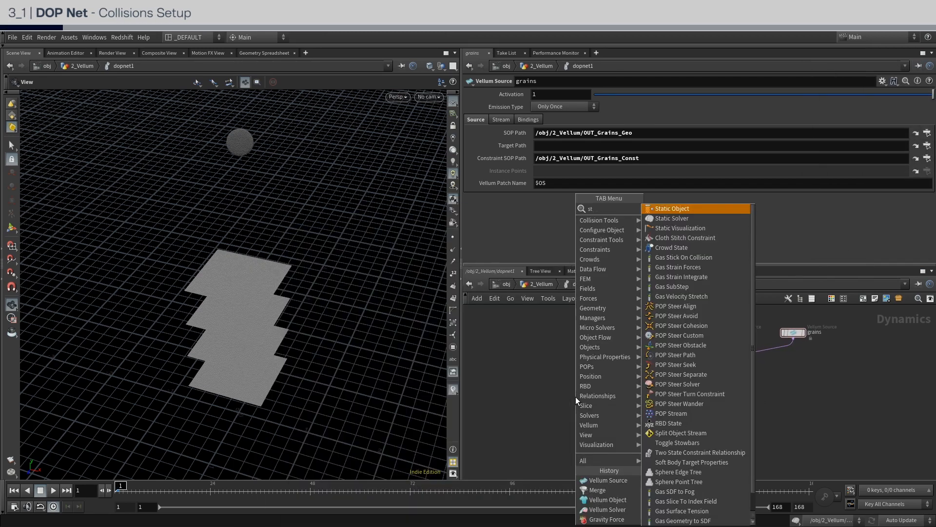
Step: Add a Static Object and set its Bullet collision representation to Concave
left_click(672, 209)
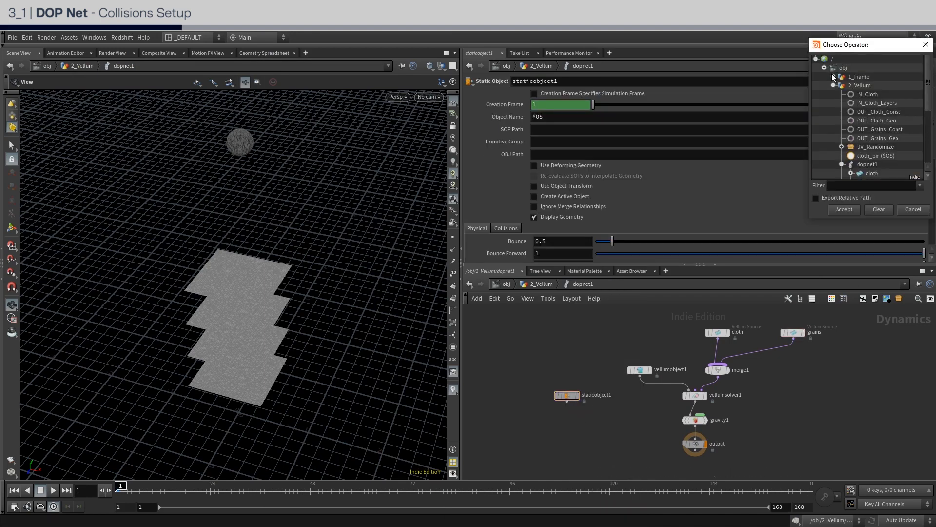
left_click(844, 209)
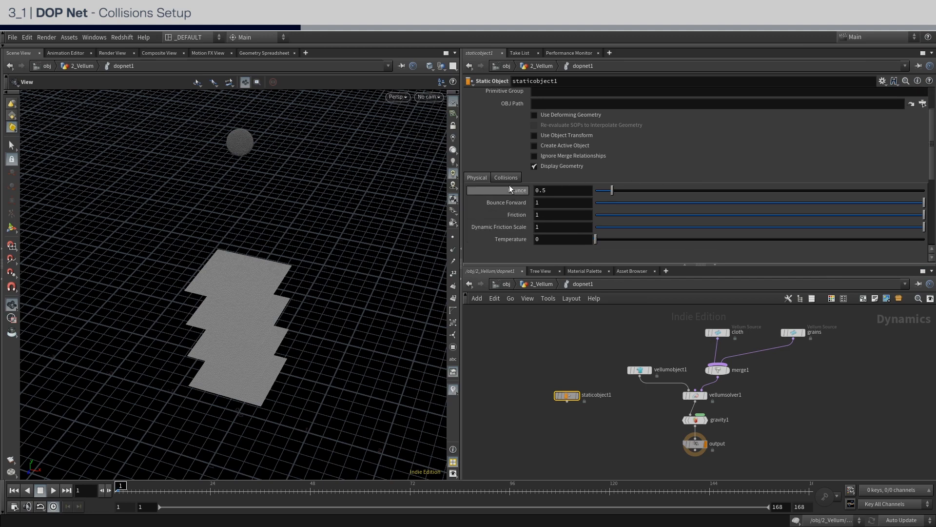
left_click(506, 177)
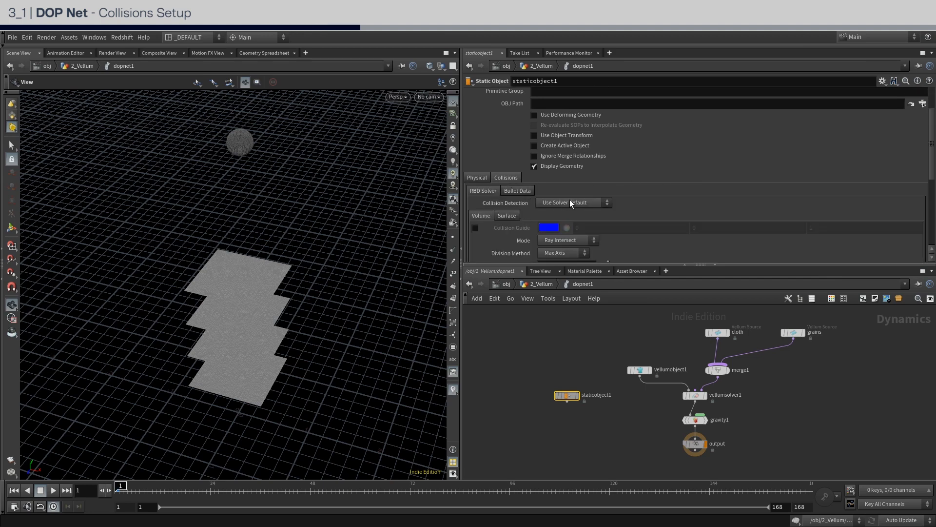
left_click(574, 202)
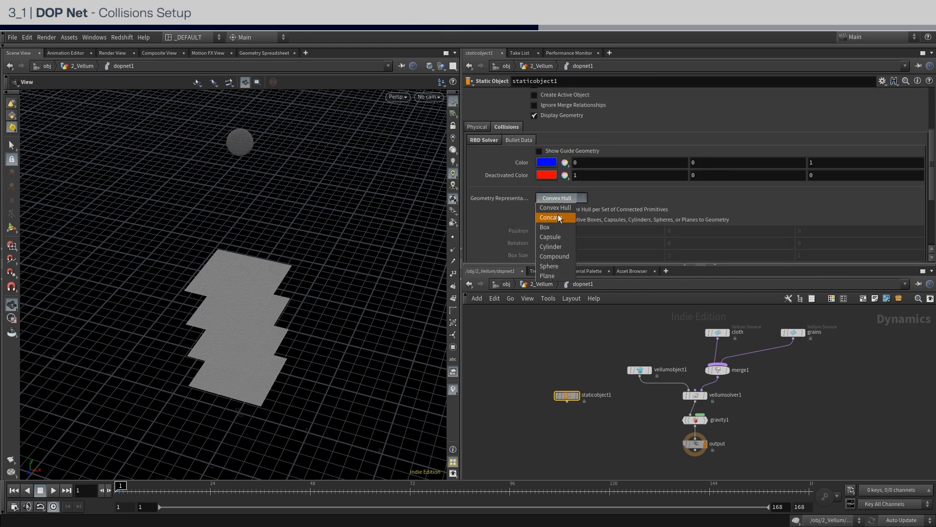
left_click(550, 217)
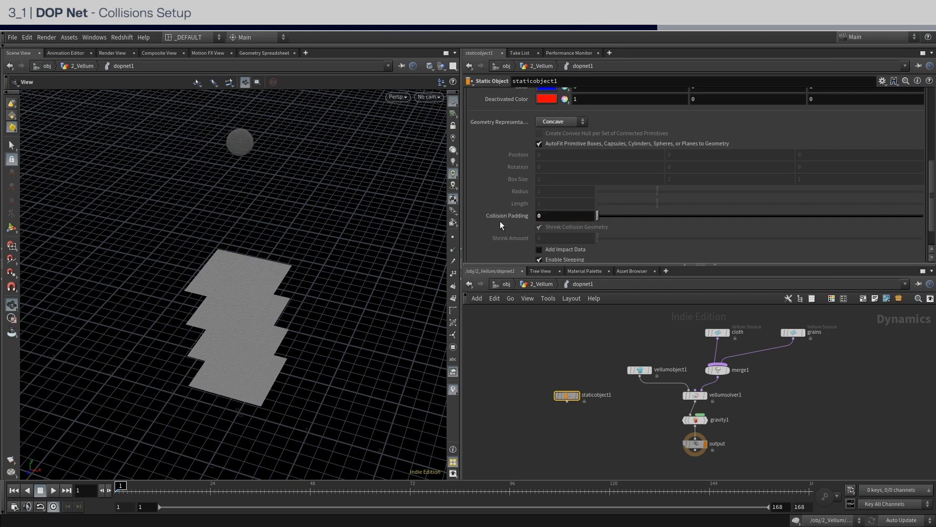
key("Tab")
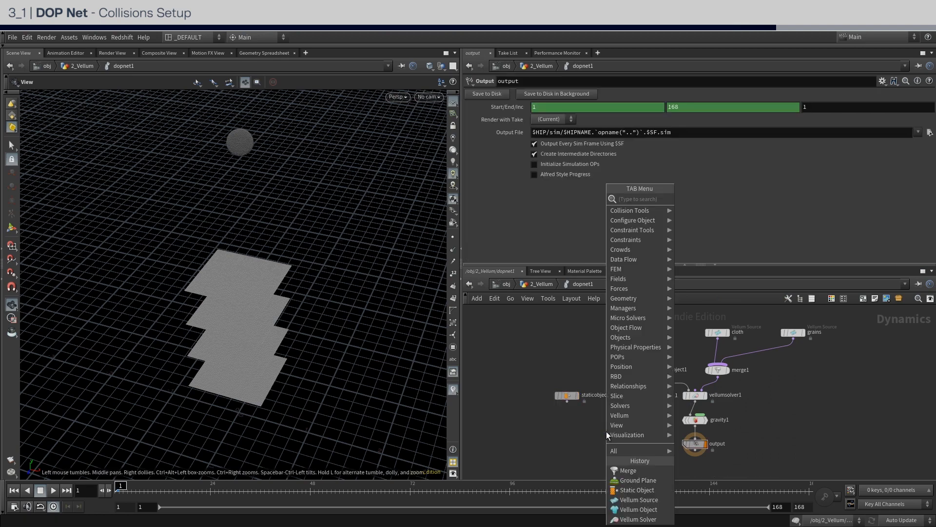
Step: Place a Ground Plane node from the Tab menu history into the DOP network
left_click(628, 470)
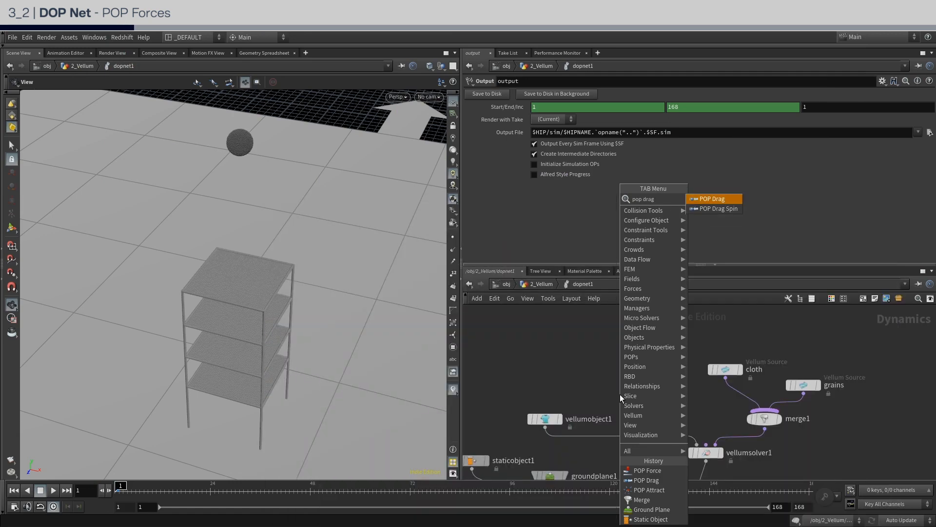
Step: Add POP Drag with air resistance 1.5 and a POP Force on grains active while $FF < 4
left_click(712, 198)
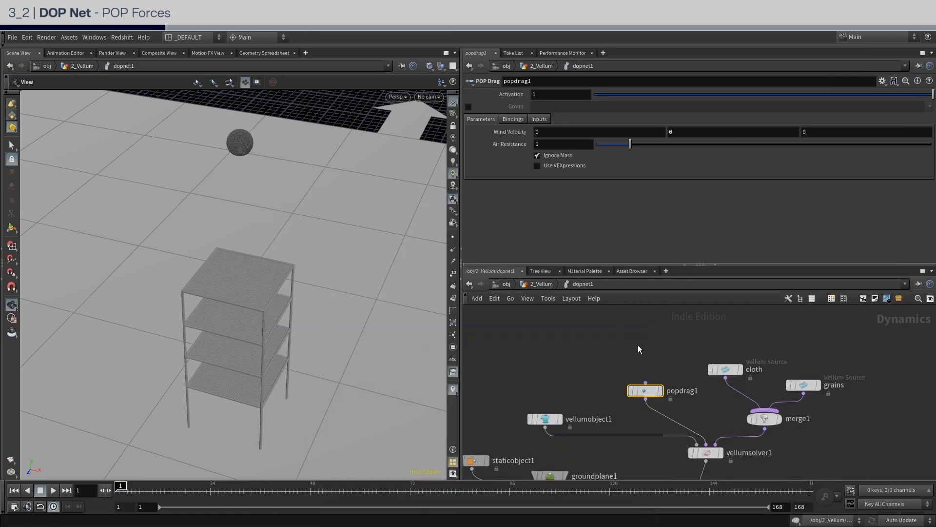
type("1.5")
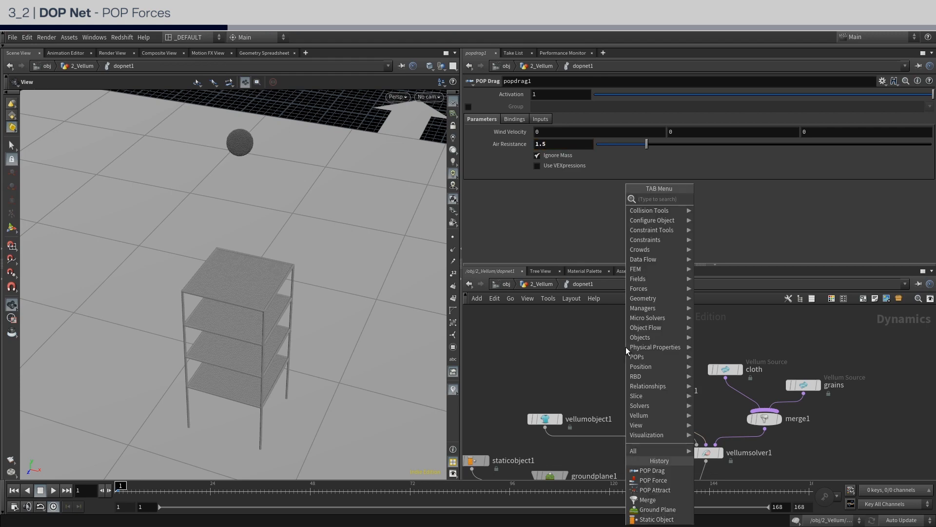
left_click(653, 480)
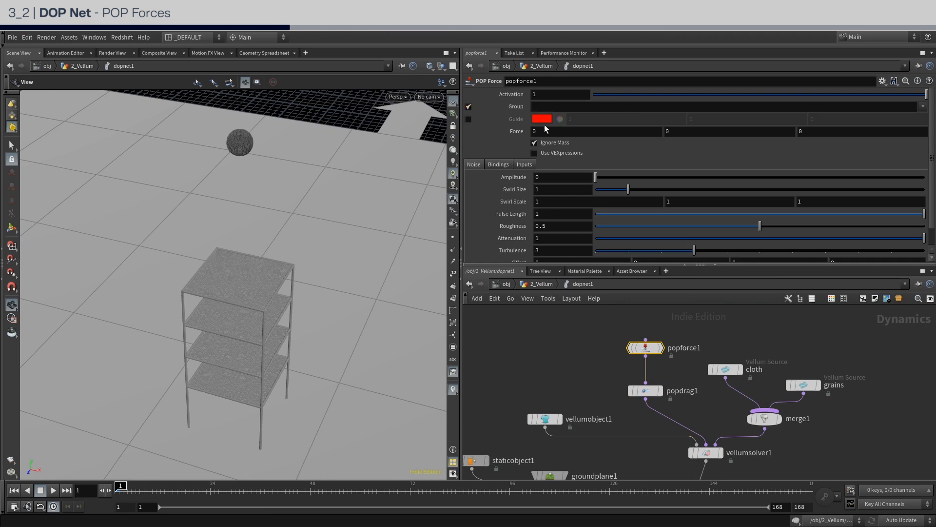
left_click(923, 91)
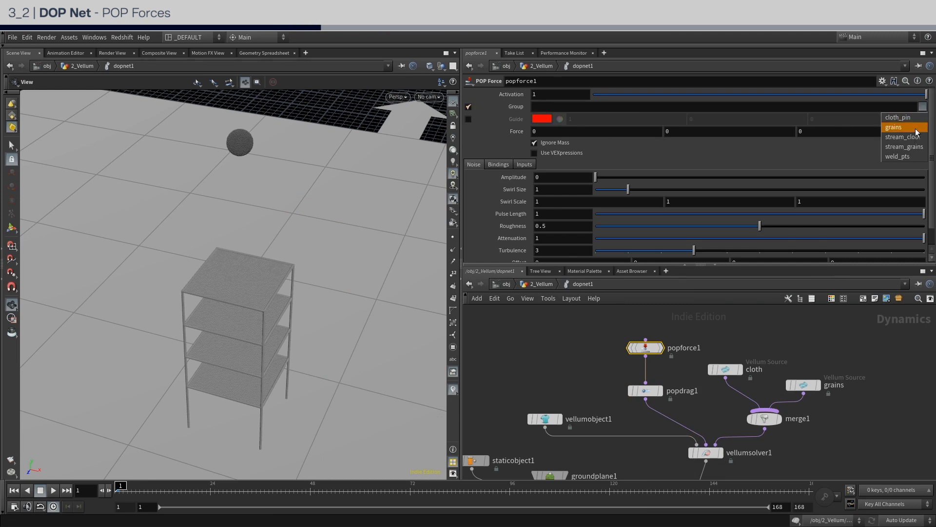
type("$F")
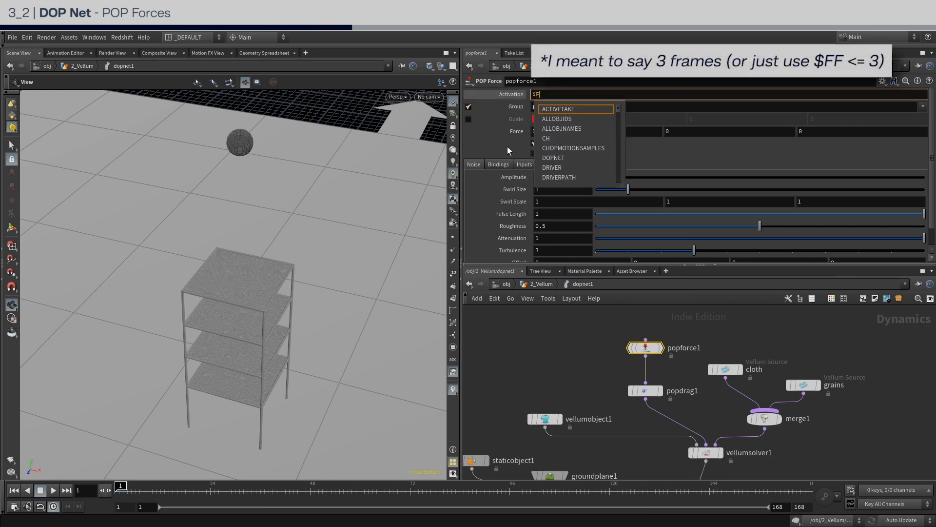
type("$FF < 4")
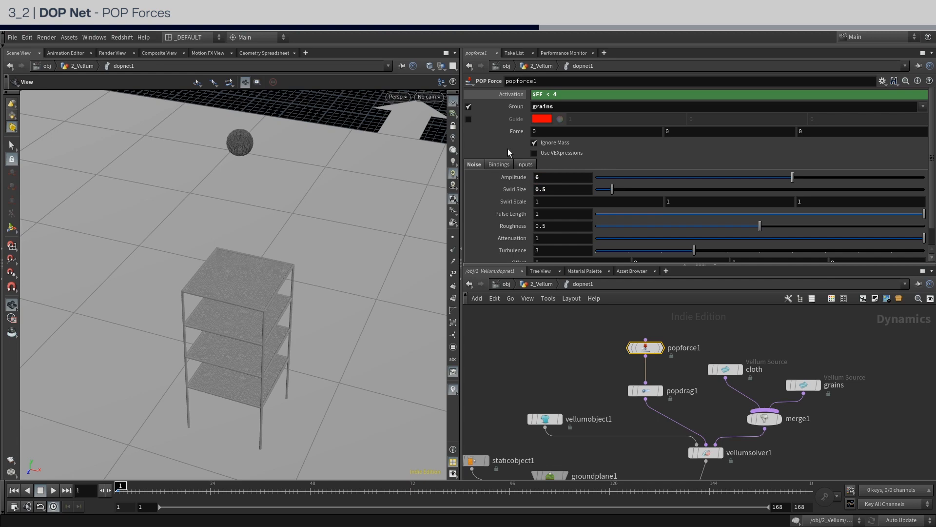
scroll("down", 3)
type("pop attr")
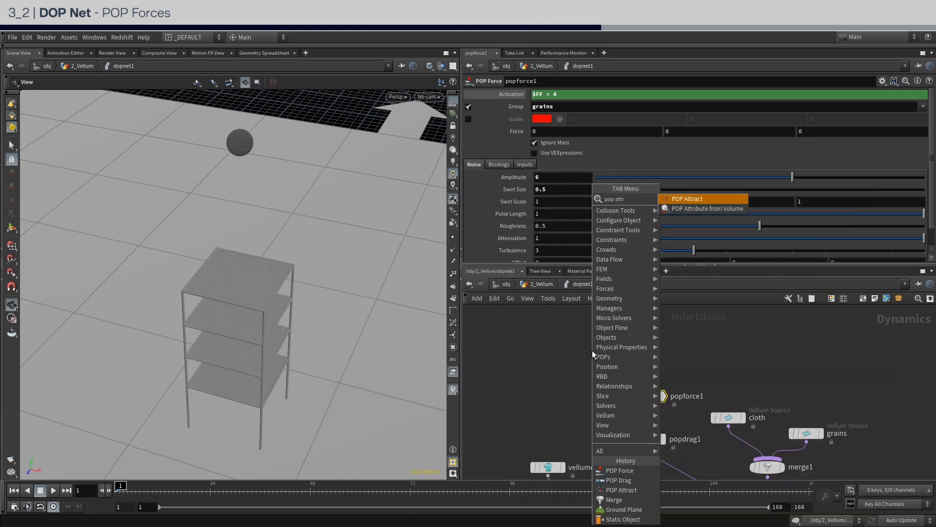
Step: Add a POP Attract above popforce1 acting on grains, with Force Scale 1.5
left_click(688, 198)
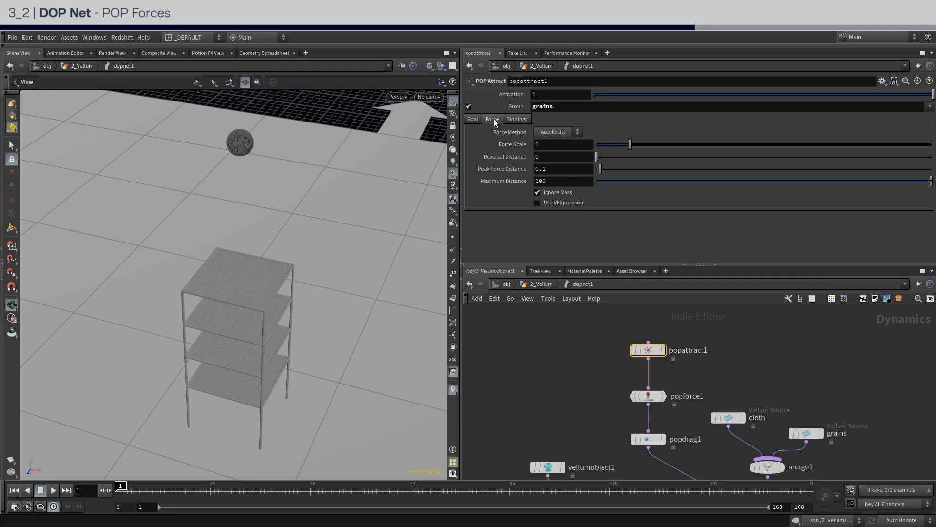
type("1.5")
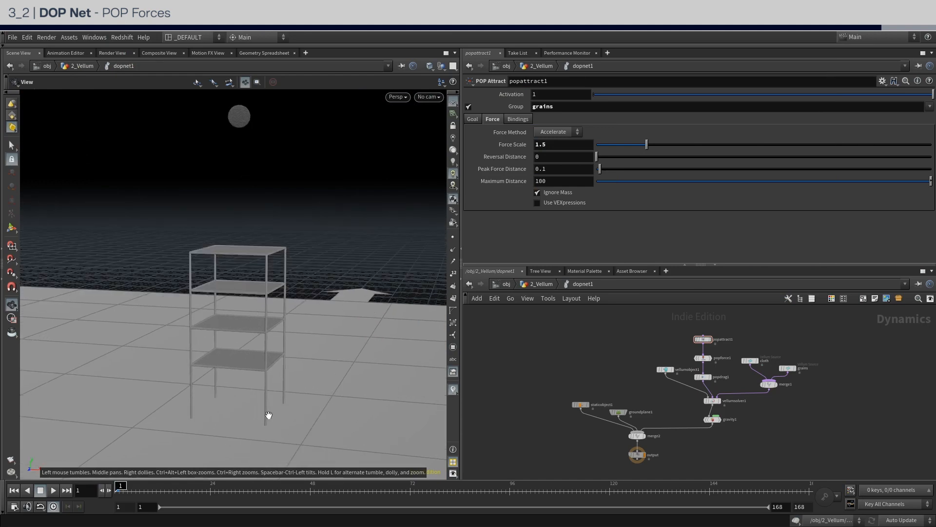
left_click(53, 490)
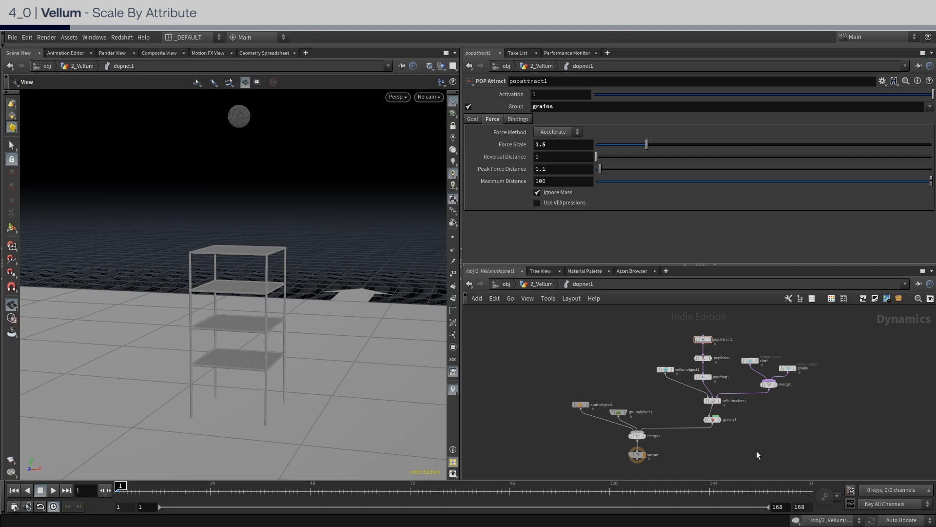
mouse_move(699, 444)
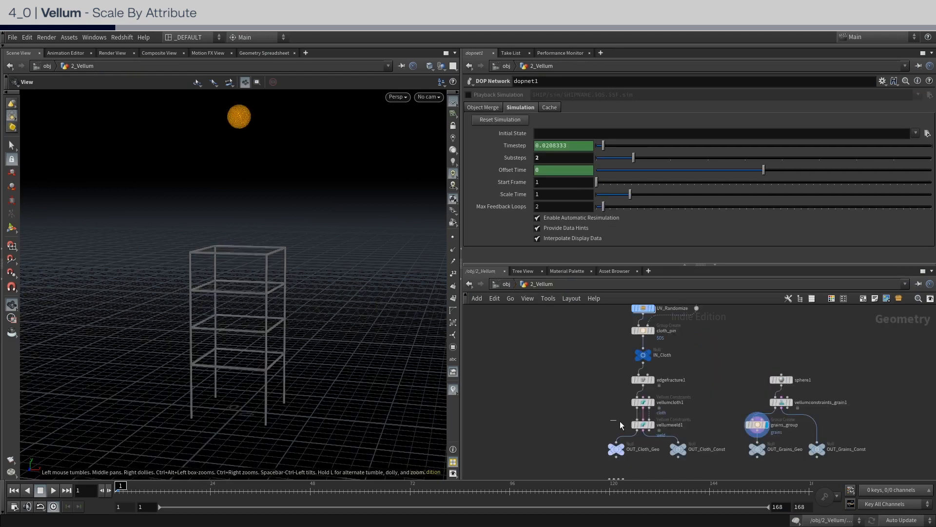
Step: Set vellumweld1's Breaking Threshold scaling to Scale by Attribute
left_click(643, 424)
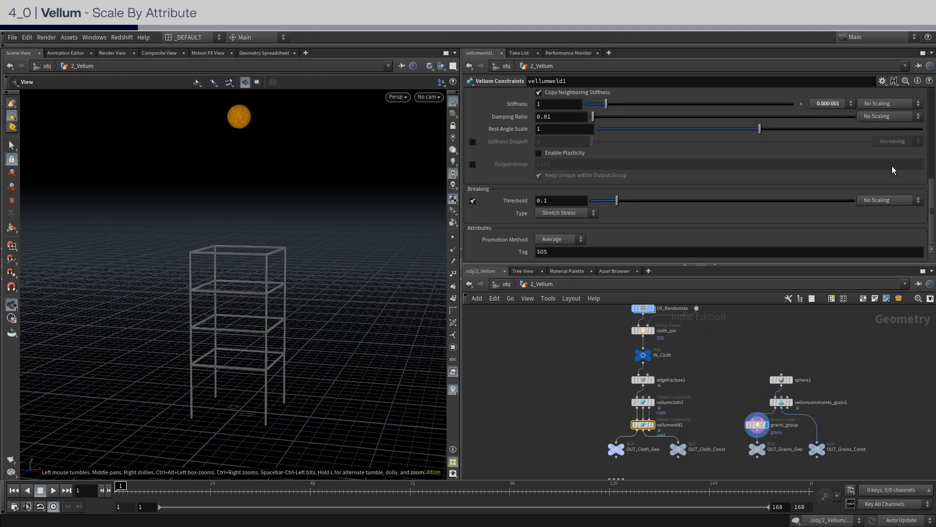
left_click(889, 200)
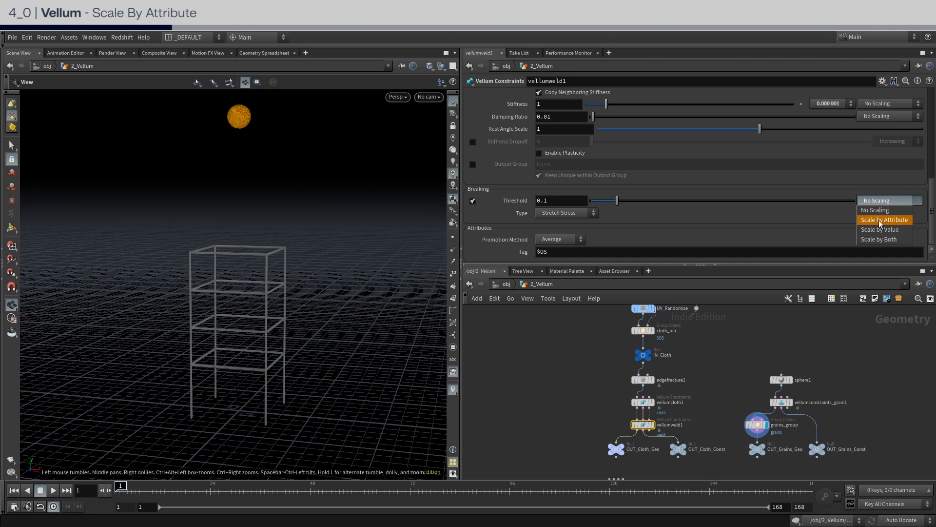
left_click(885, 220)
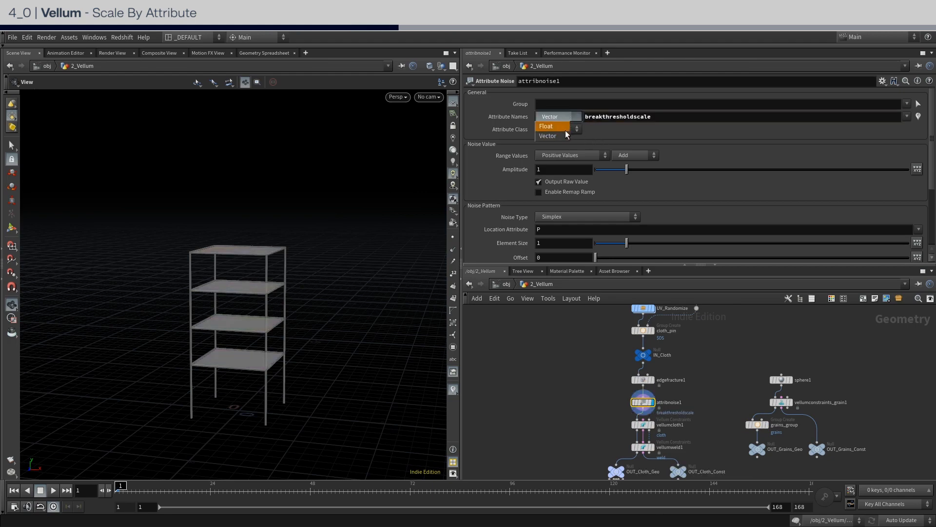
Step: Make attribnoise1 a float breakthresholdscale noise, clamped between 0.1 and 1
left_click(546, 125)
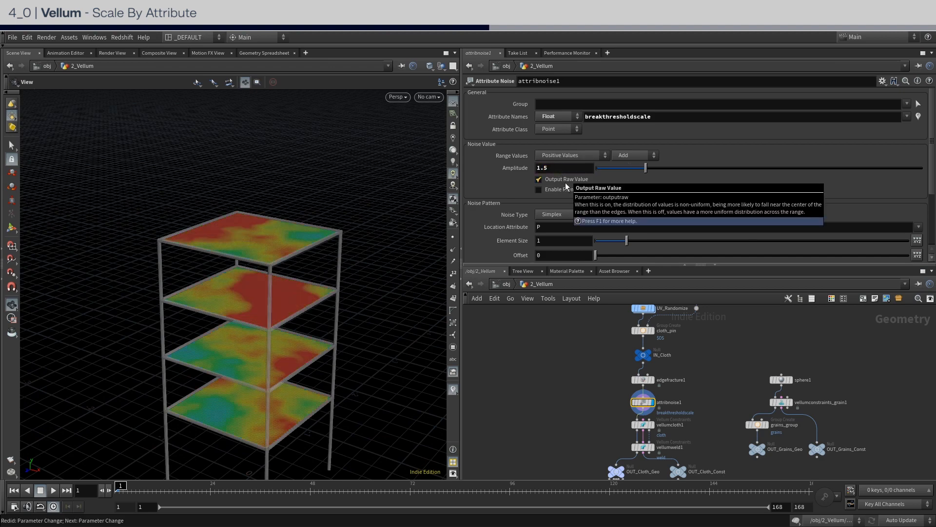
scroll("down", 3)
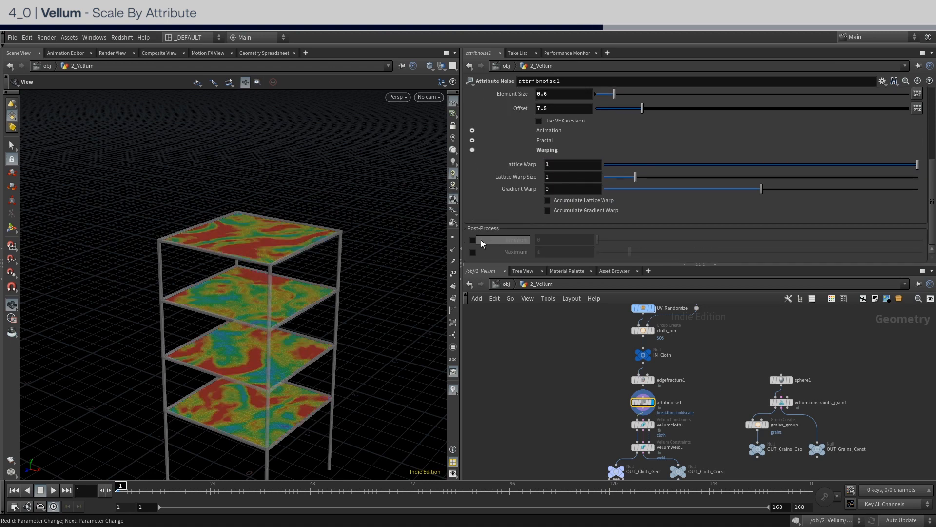
left_click(473, 239)
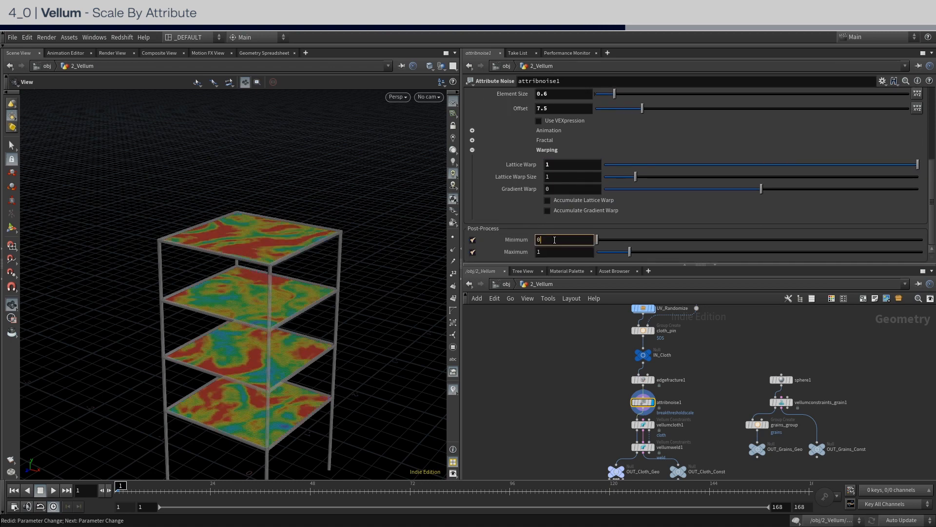
type("0.1")
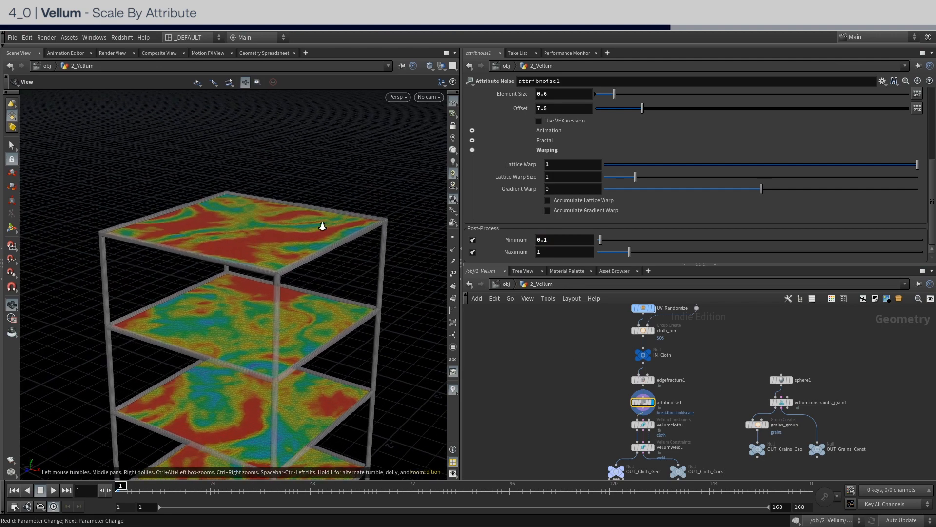
left_click_drag(322, 226, 325, 245)
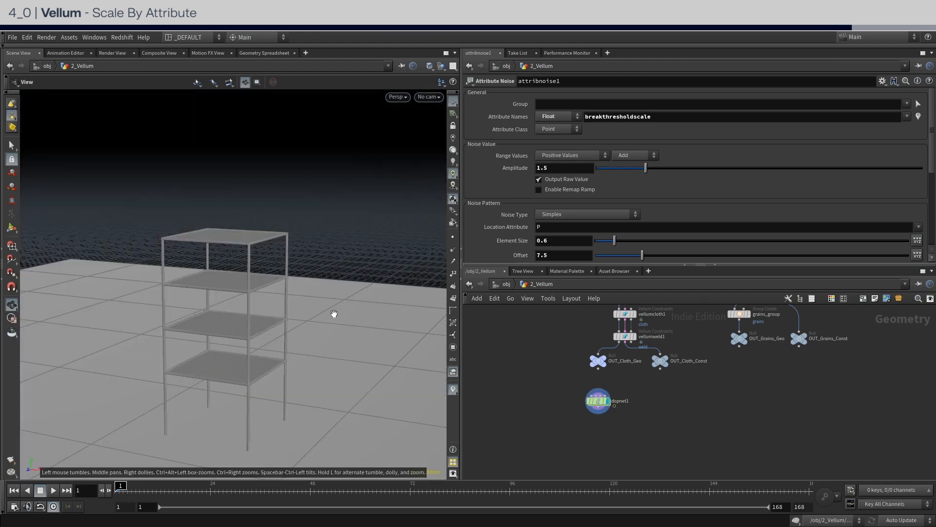
Step: Play the Vellum sim so grains break through the noise-weakened shelves
left_click(53, 490)
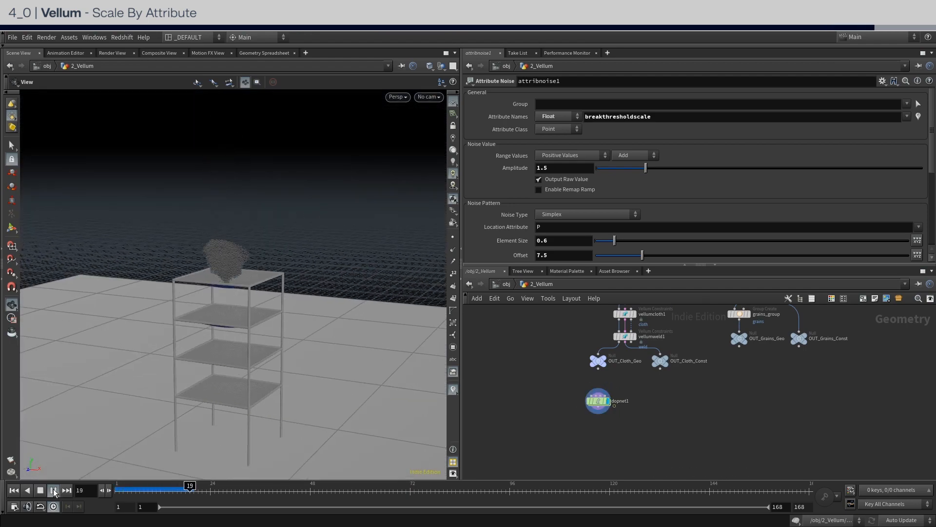
left_click(53, 490)
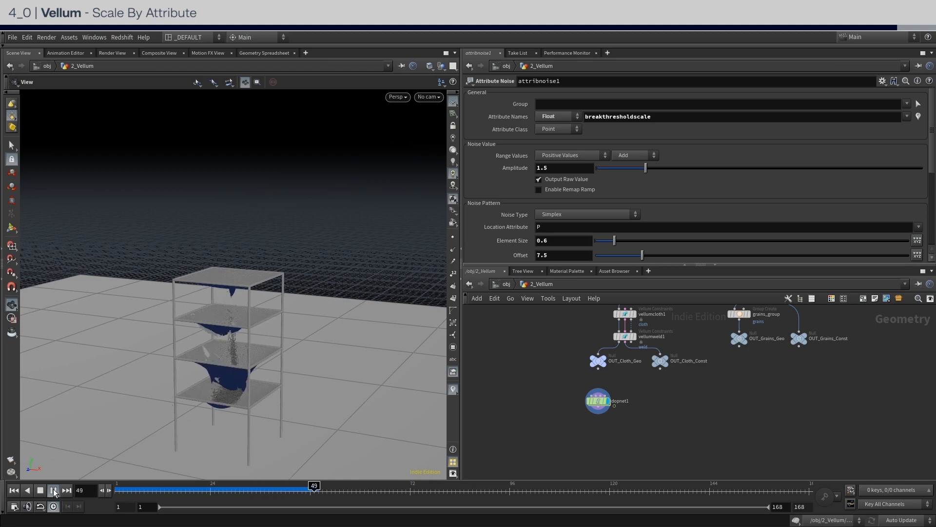
left_click(53, 491)
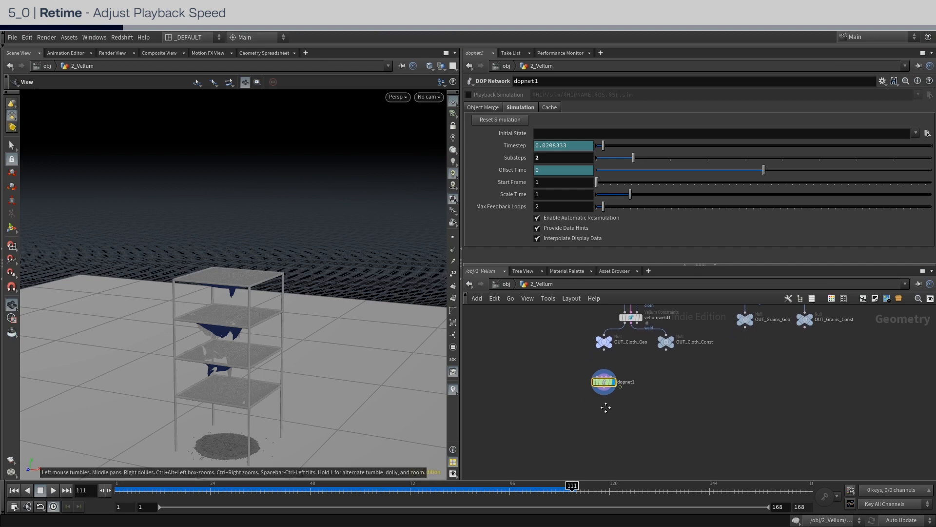
Step: Add a DOP Import fetching vellumobject1's Geometry data from dopnet1
key("Tab")
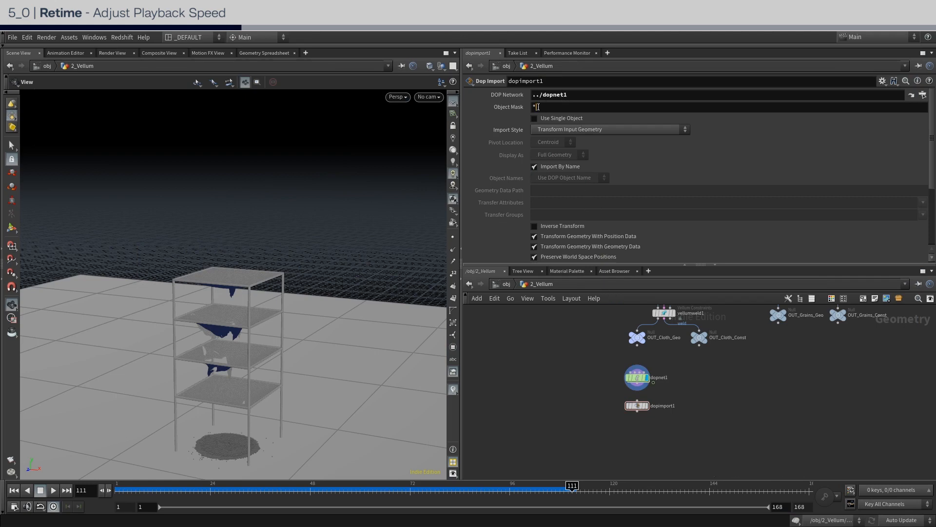
type("vellumobjec")
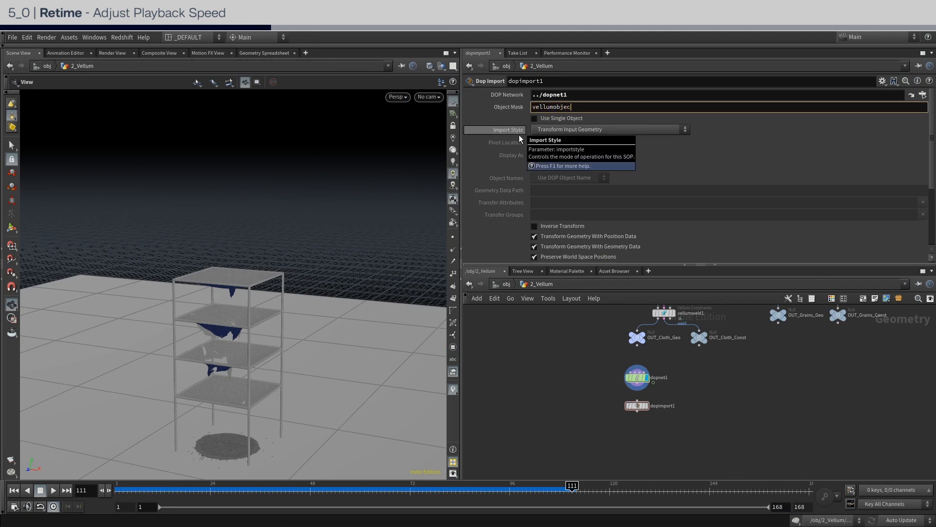
left_click(609, 129)
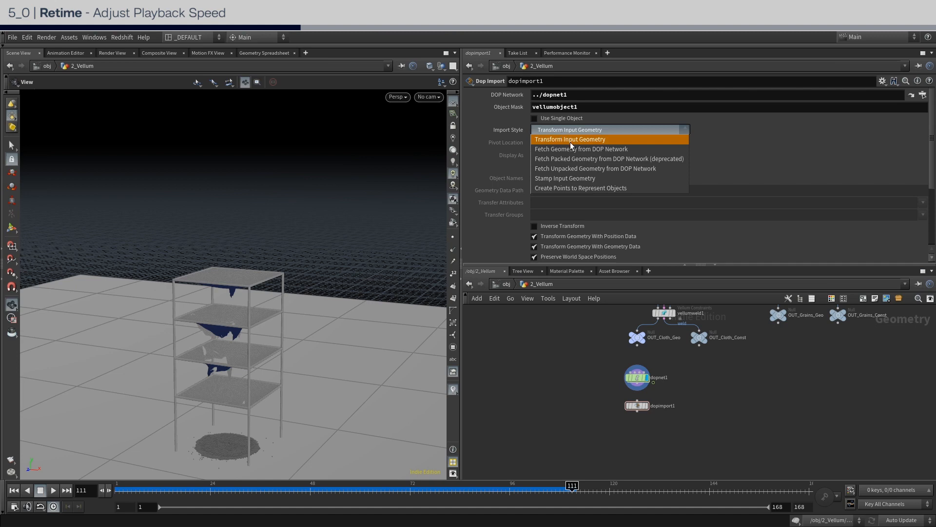
left_click(570, 139)
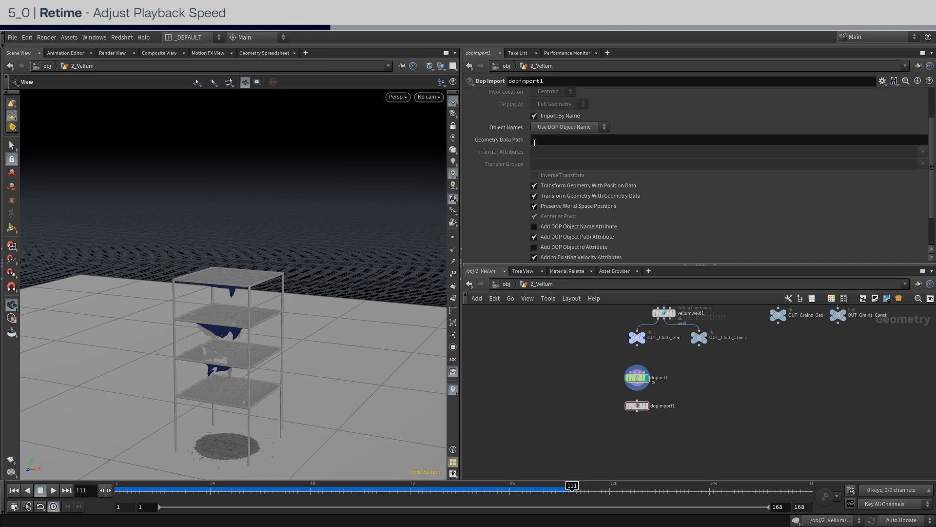
type("Geometry")
type("timew")
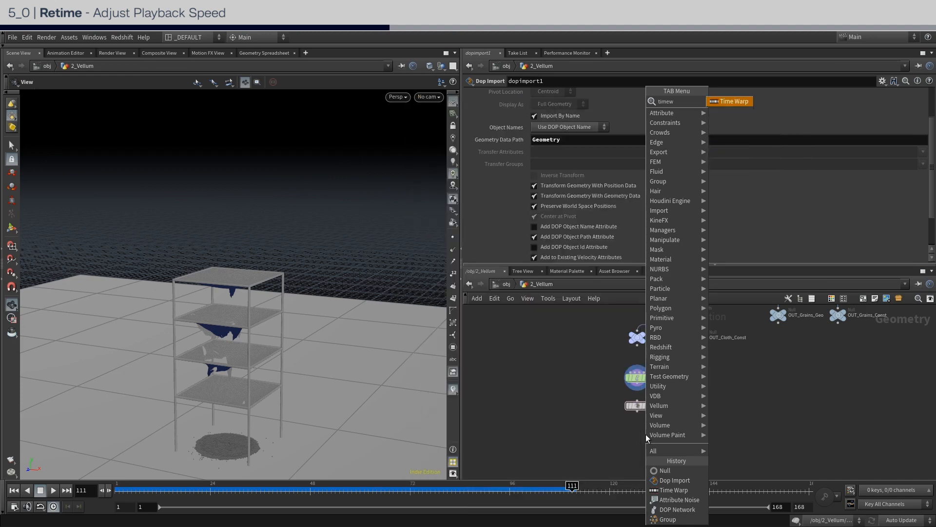
Step: Add an interpolating Time Warp By Speed 0.45, mapping frames 15–120 to 1–168
left_click(731, 101)
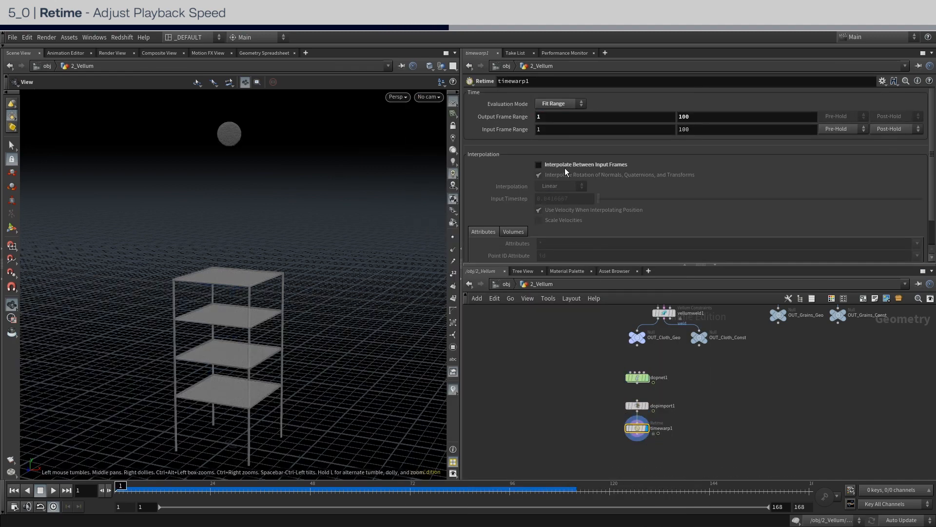
left_click(538, 165)
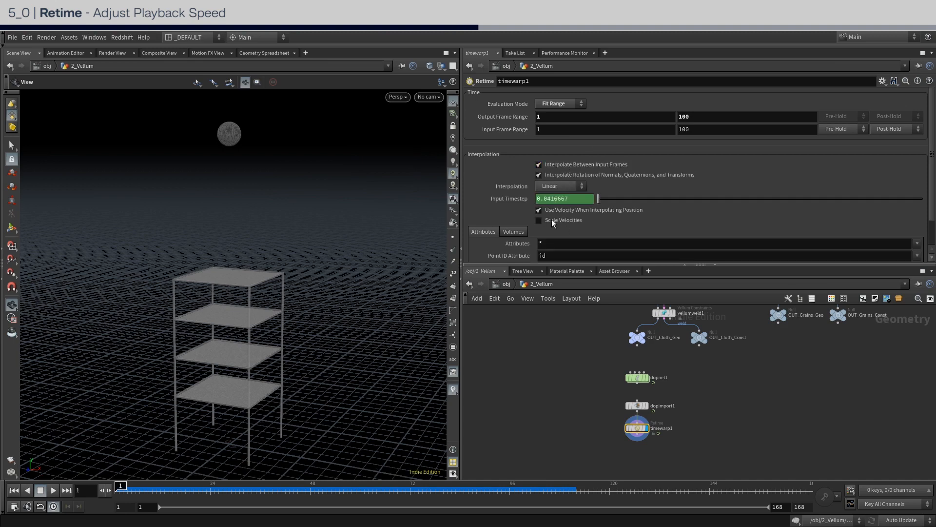
left_click(539, 220)
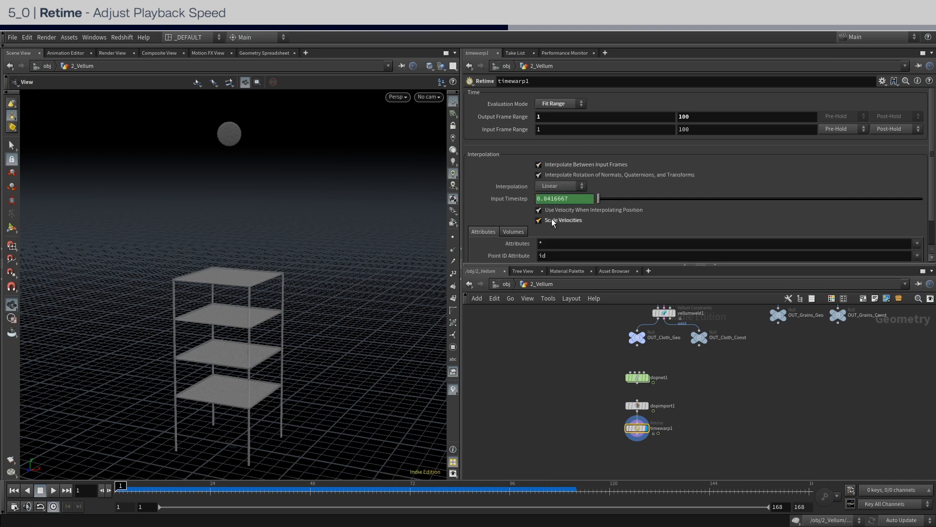
left_click(561, 104)
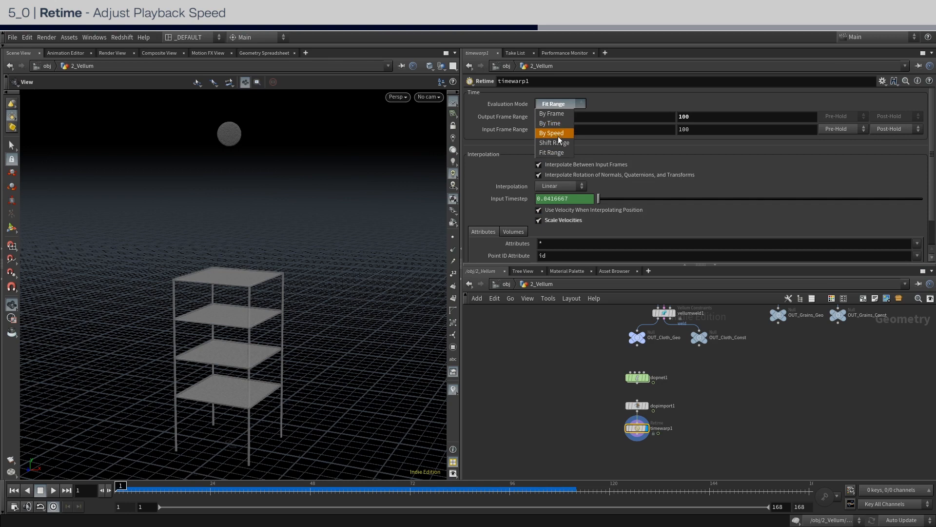
left_click(551, 132)
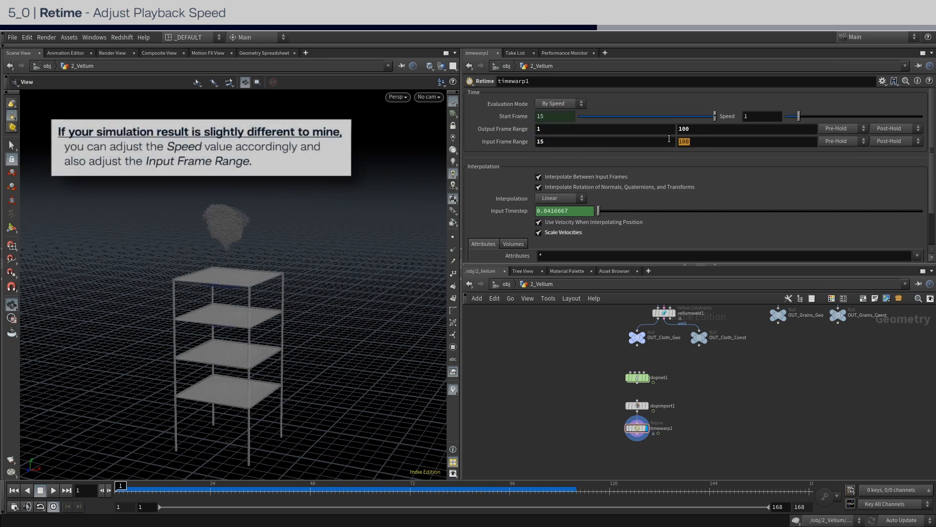
type("120")
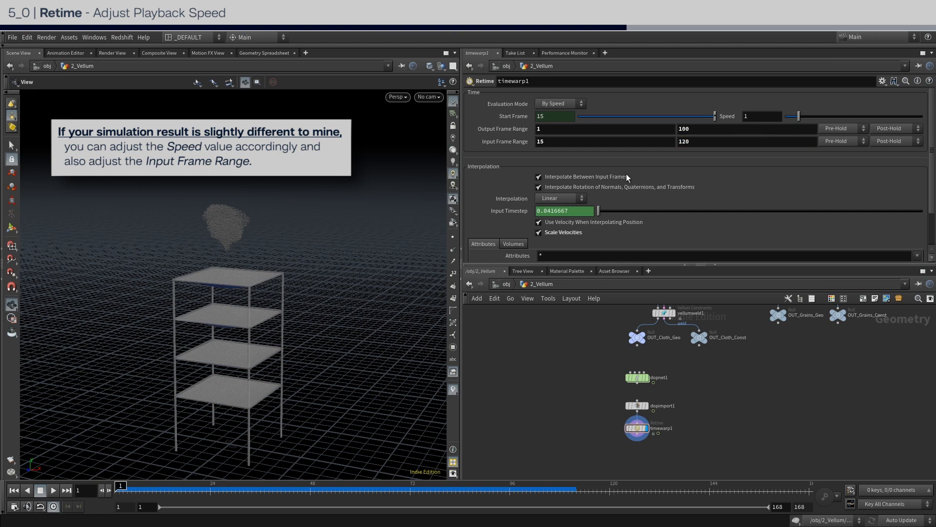
left_click(746, 129)
type("168")
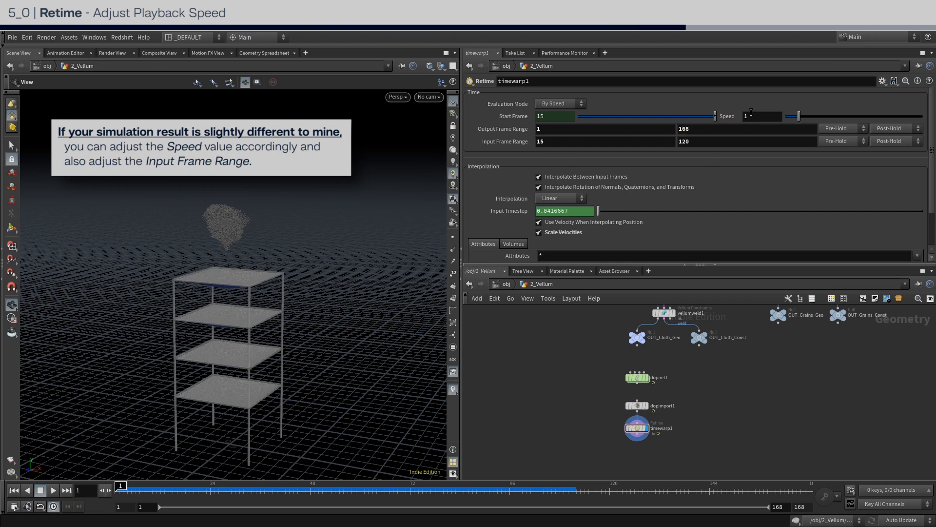
type("0.45")
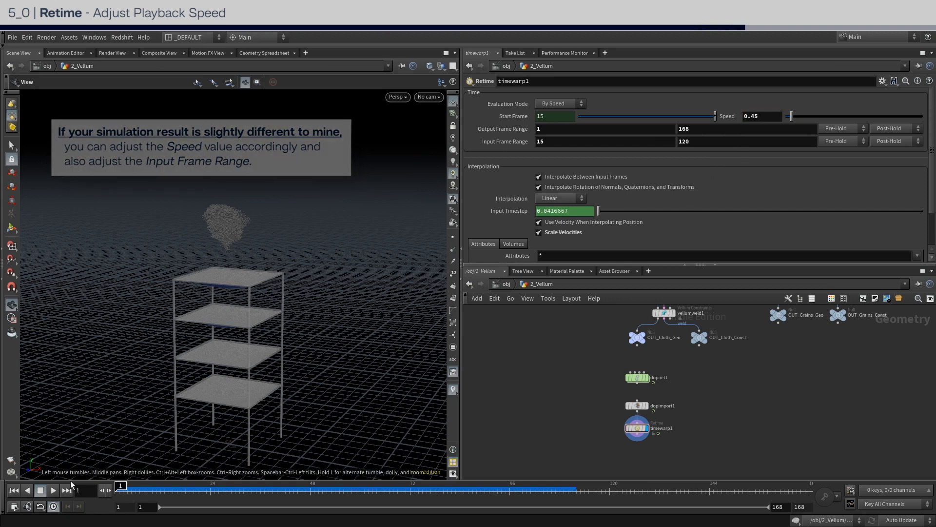
Step: Play back the retimed simulation, then stop playback
left_click(53, 490)
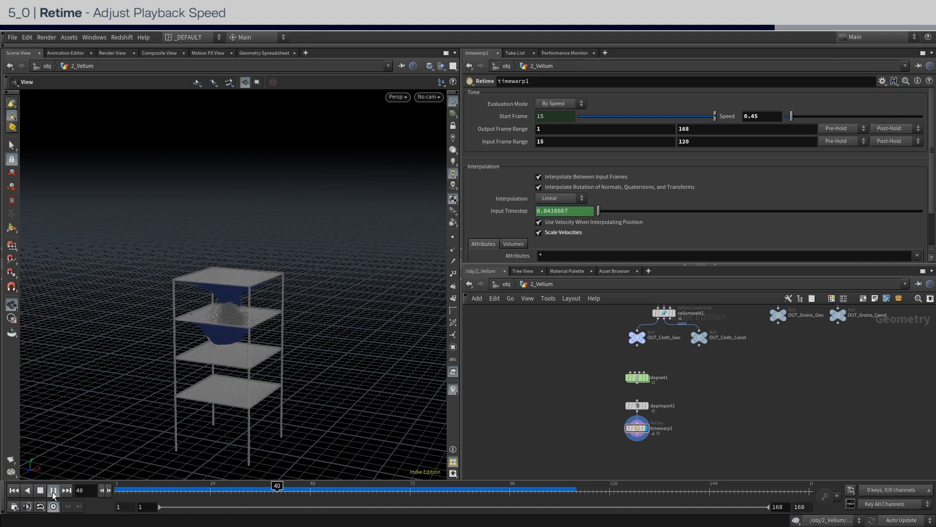
left_click(53, 490)
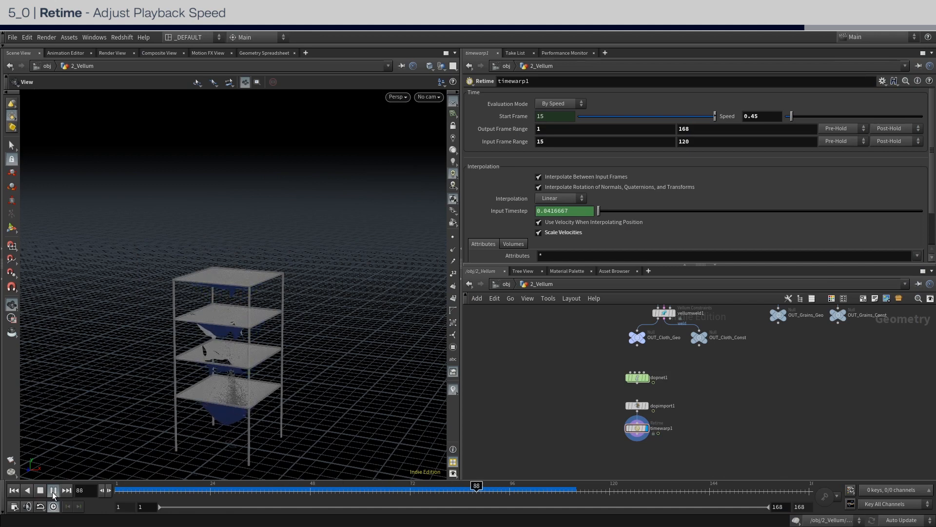
left_click(53, 490)
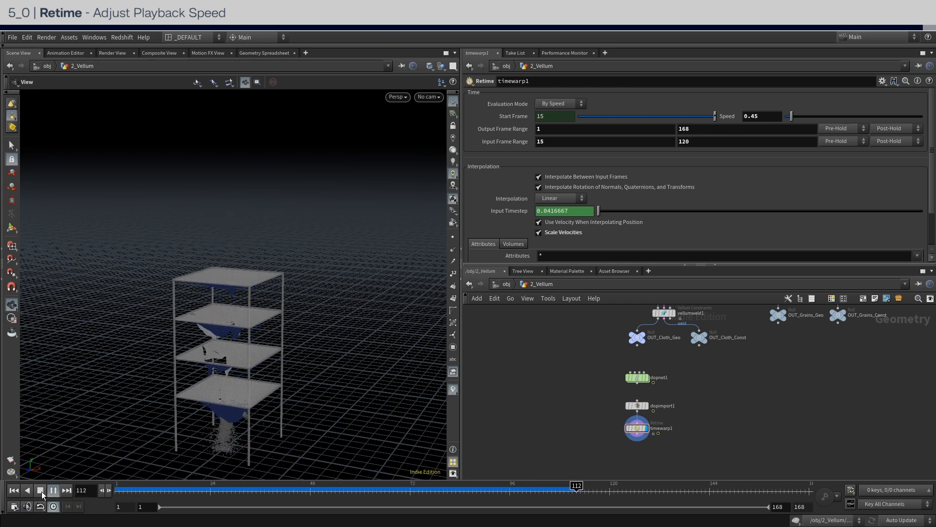
left_click(39, 491)
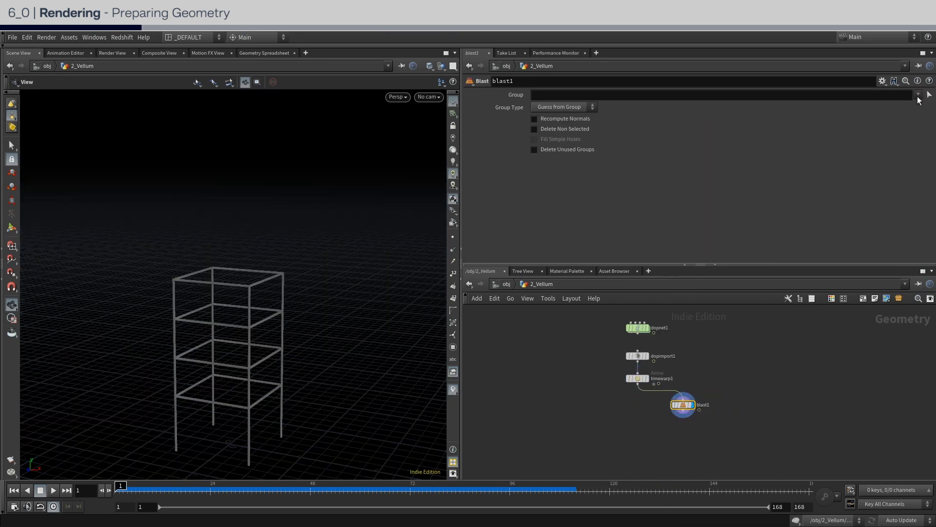
Step: Blast on group grains into OUT_Cloth and OUT_Grains, with Vellum Post-Process on cloth
type("grains")
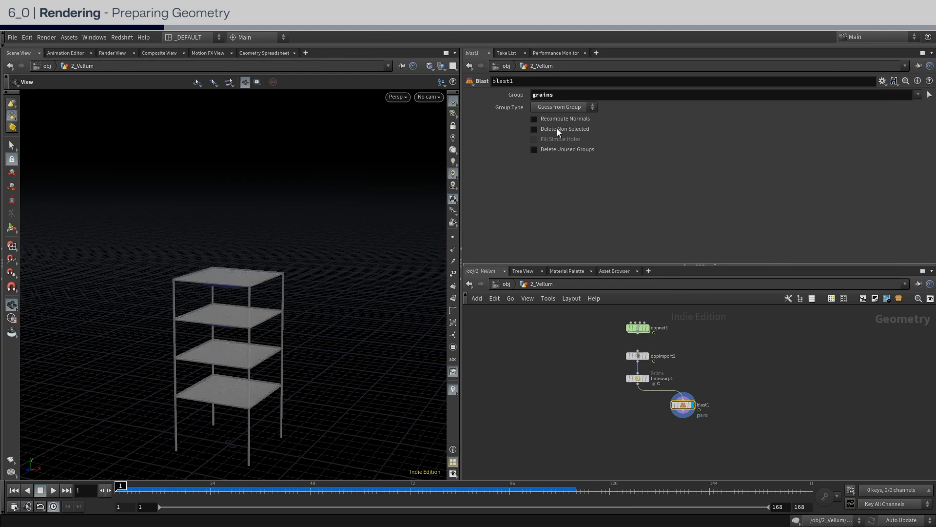
left_click(534, 128)
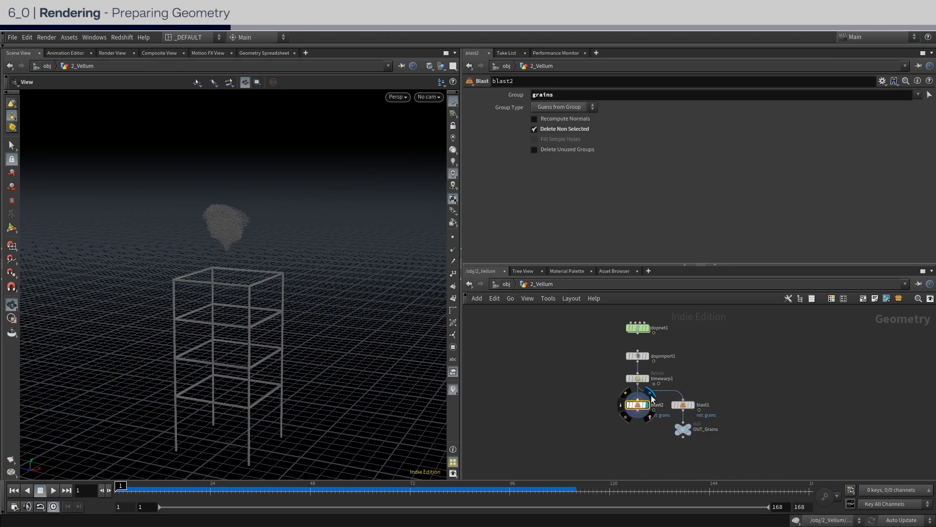
left_click(534, 129)
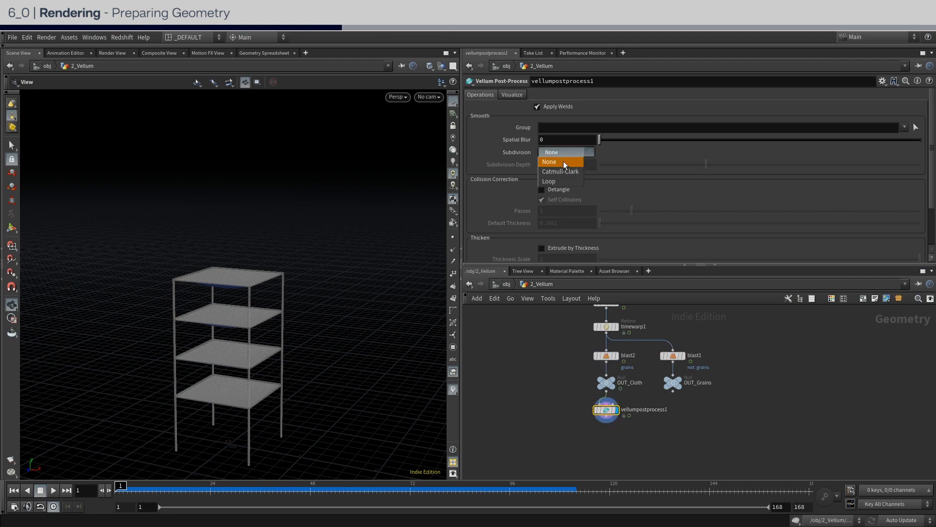
left_click(549, 181)
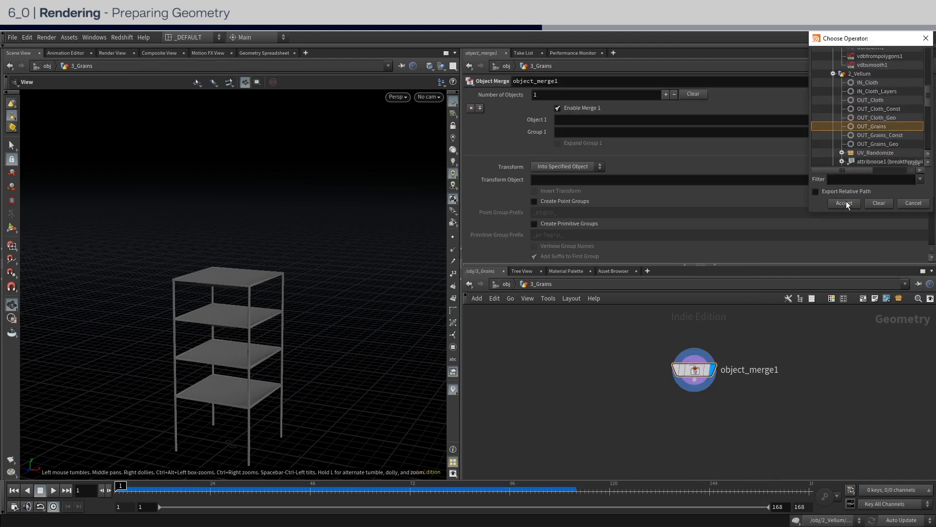
Step: Merge /obj/2_Vellum/OUT_Grains into 3_Grains and copy a sphere onto its points
left_click(844, 203)
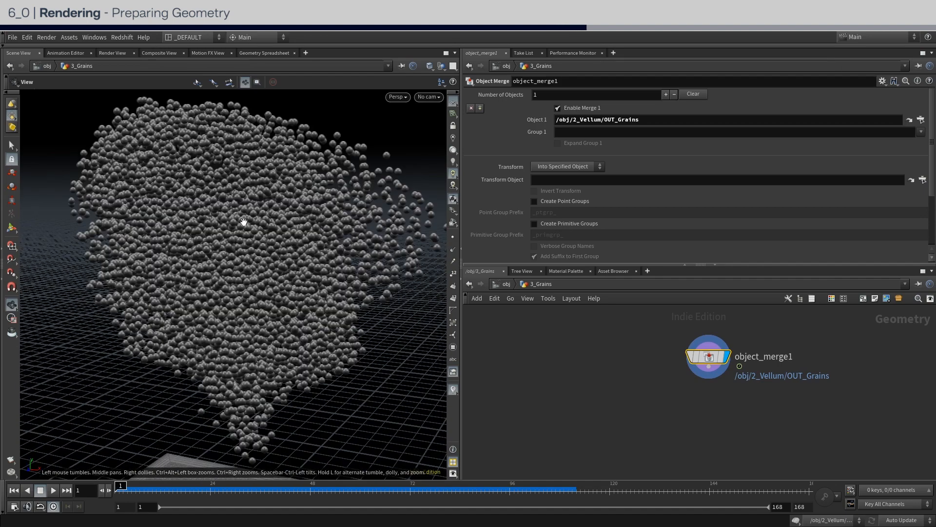
mouse_move(205, 157)
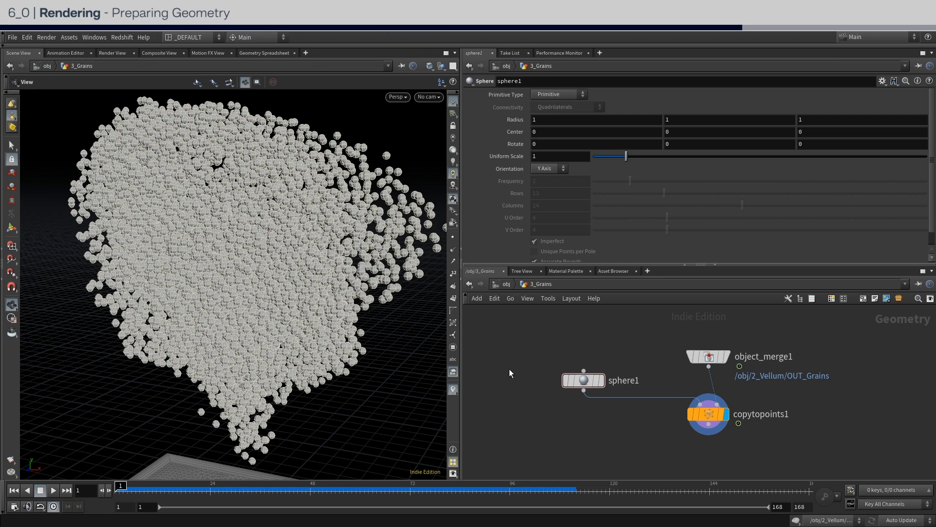
left_click(709, 414)
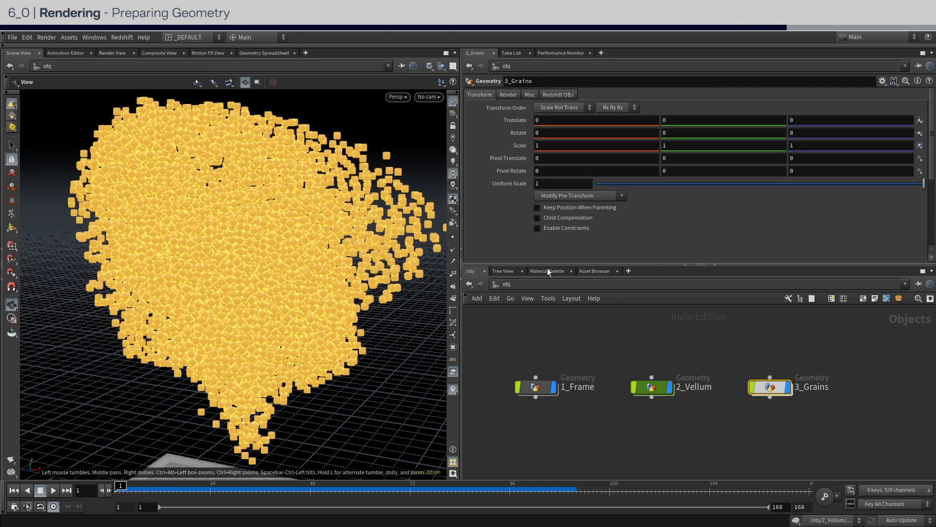
Step: Enable Redshift Render Object as Particles on 3_Grains with Global Scale Multiplier 1.25
left_click(558, 95)
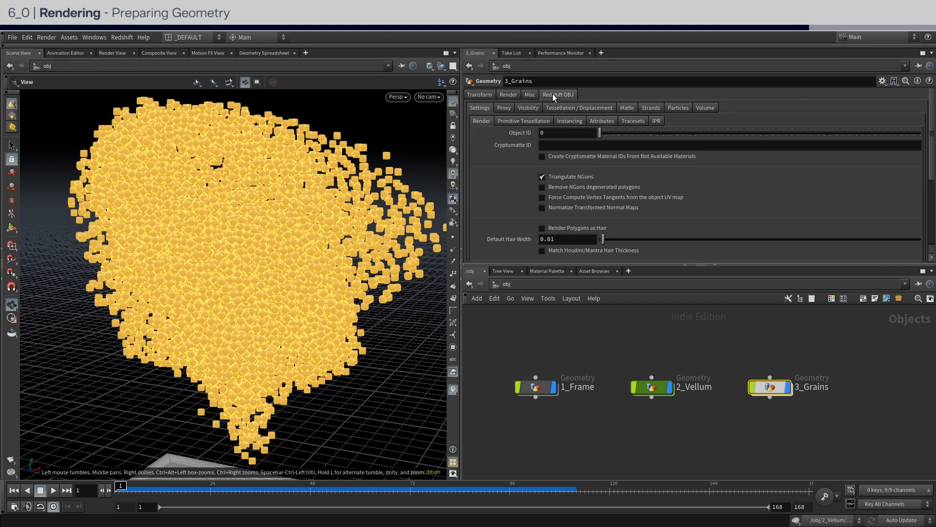
left_click(678, 107)
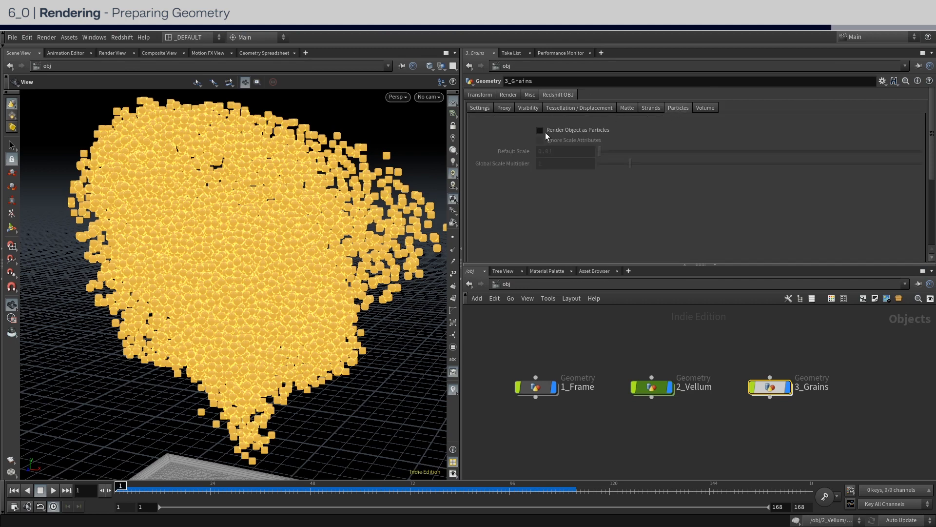
left_click(541, 130)
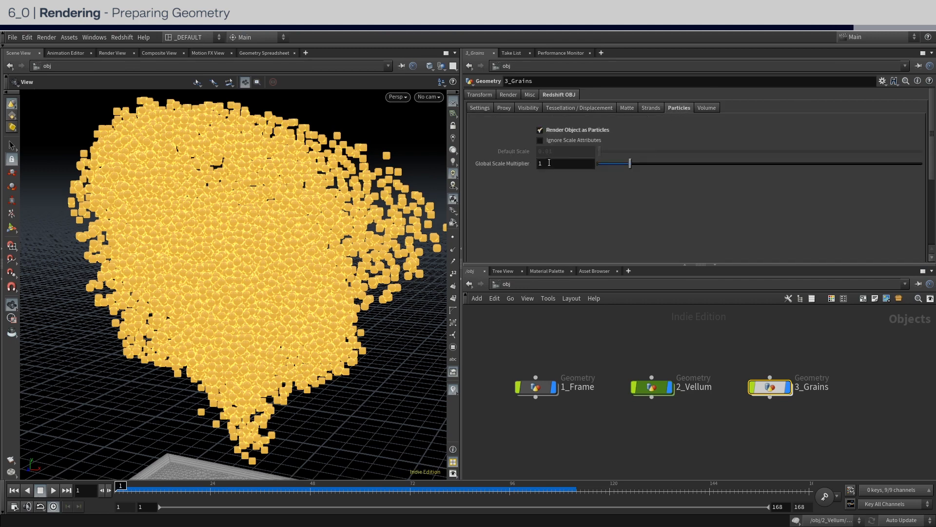
type("1.25")
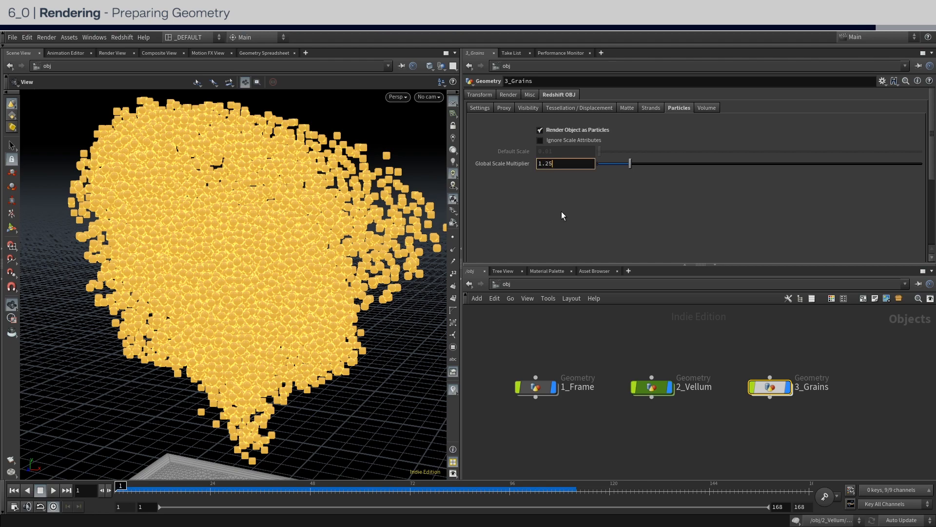